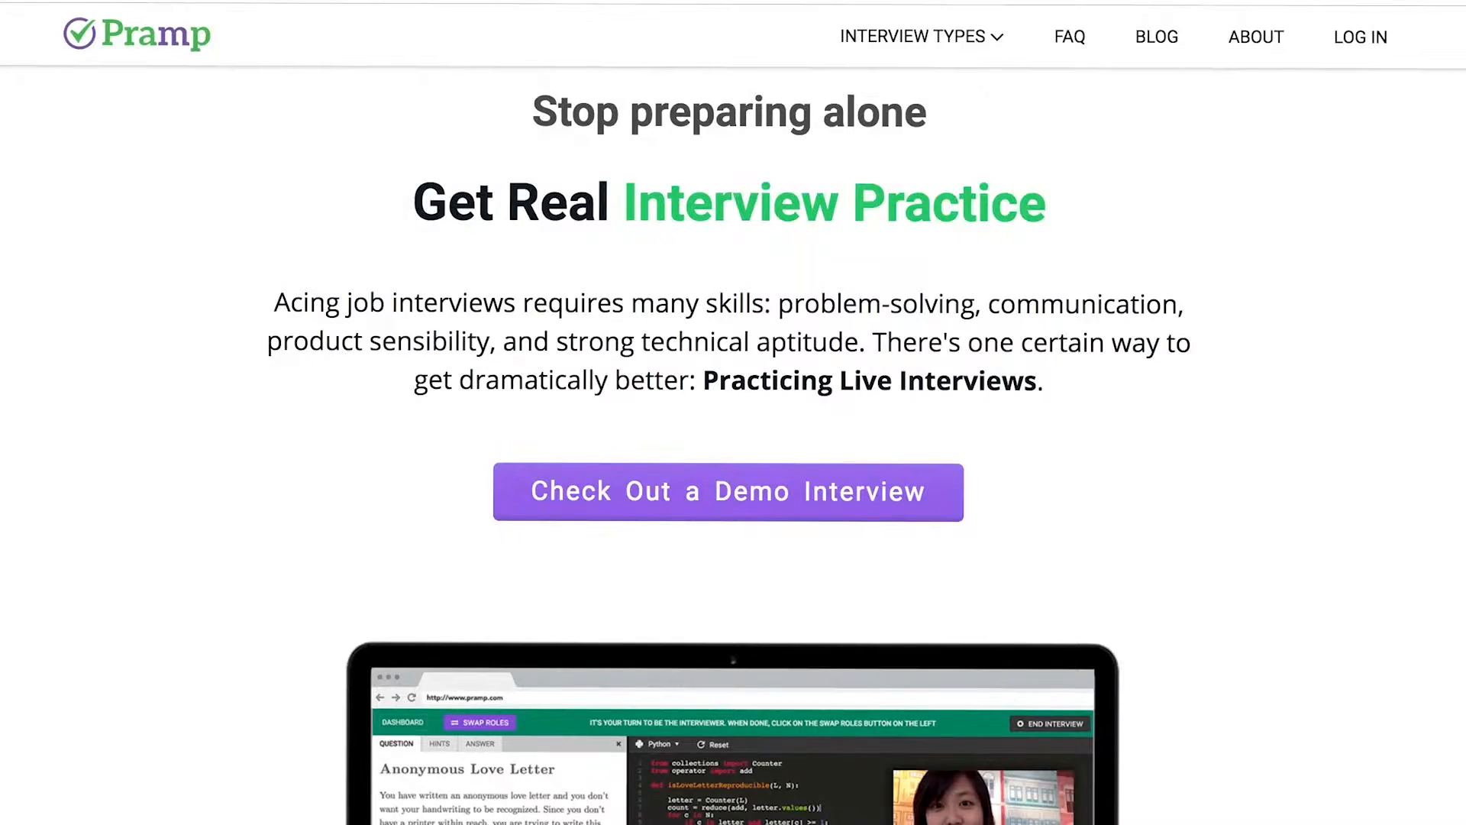
Scroll down the Pramp landing page and show the INTERVIEW TYPES list
scroll("down", 3)
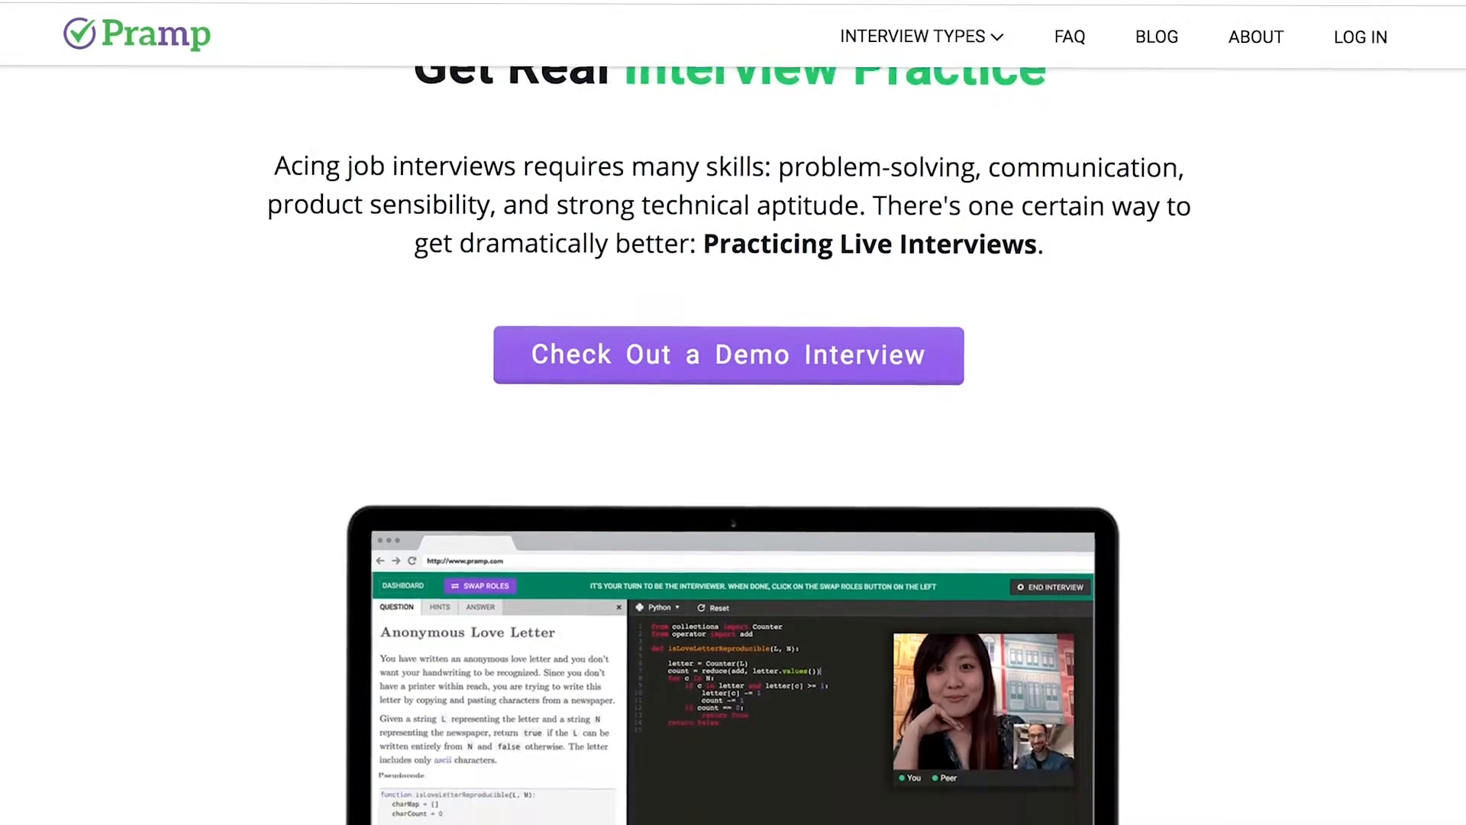
scroll("down", 3)
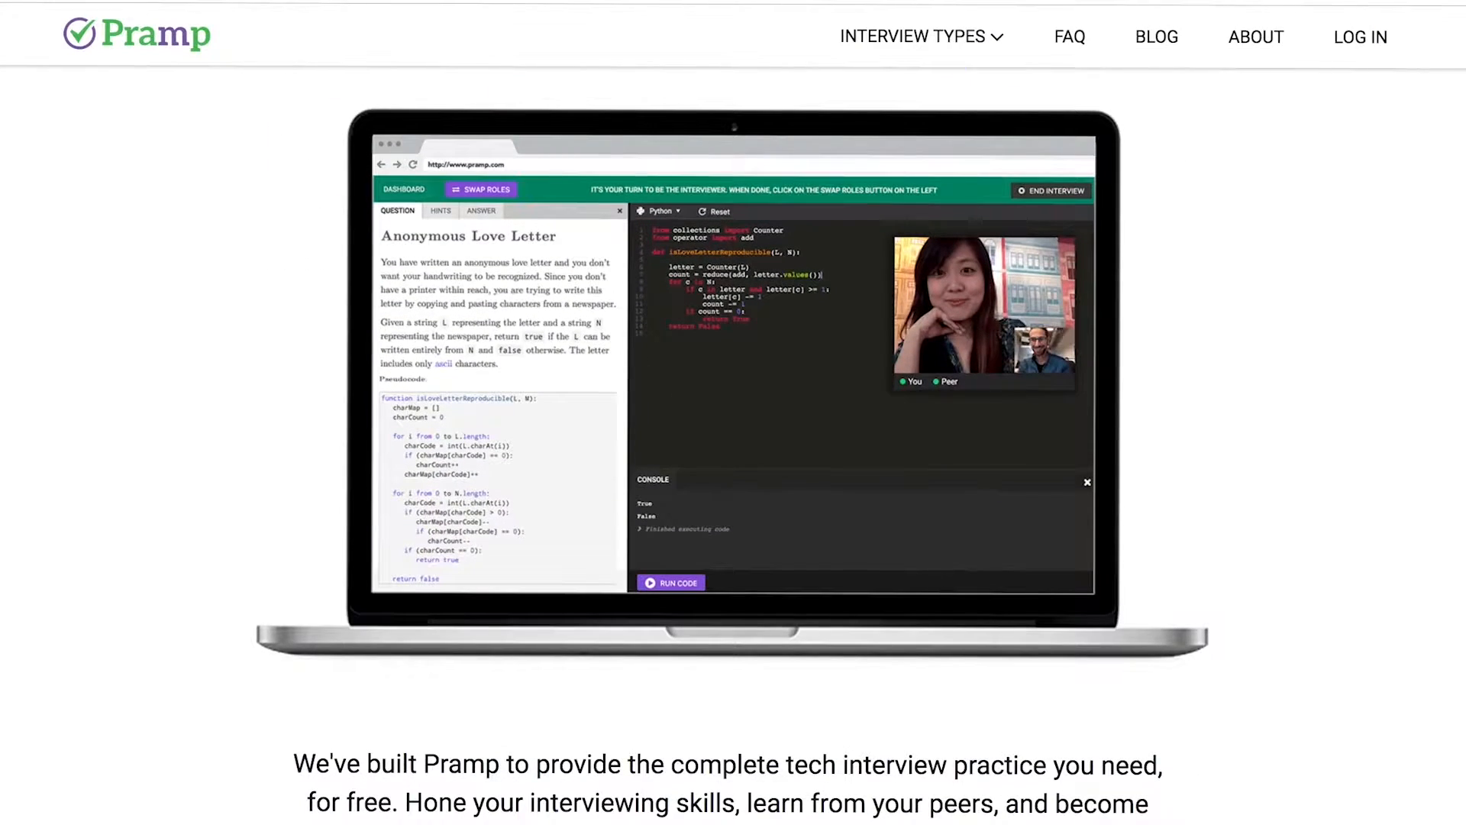
left_click(919, 35)
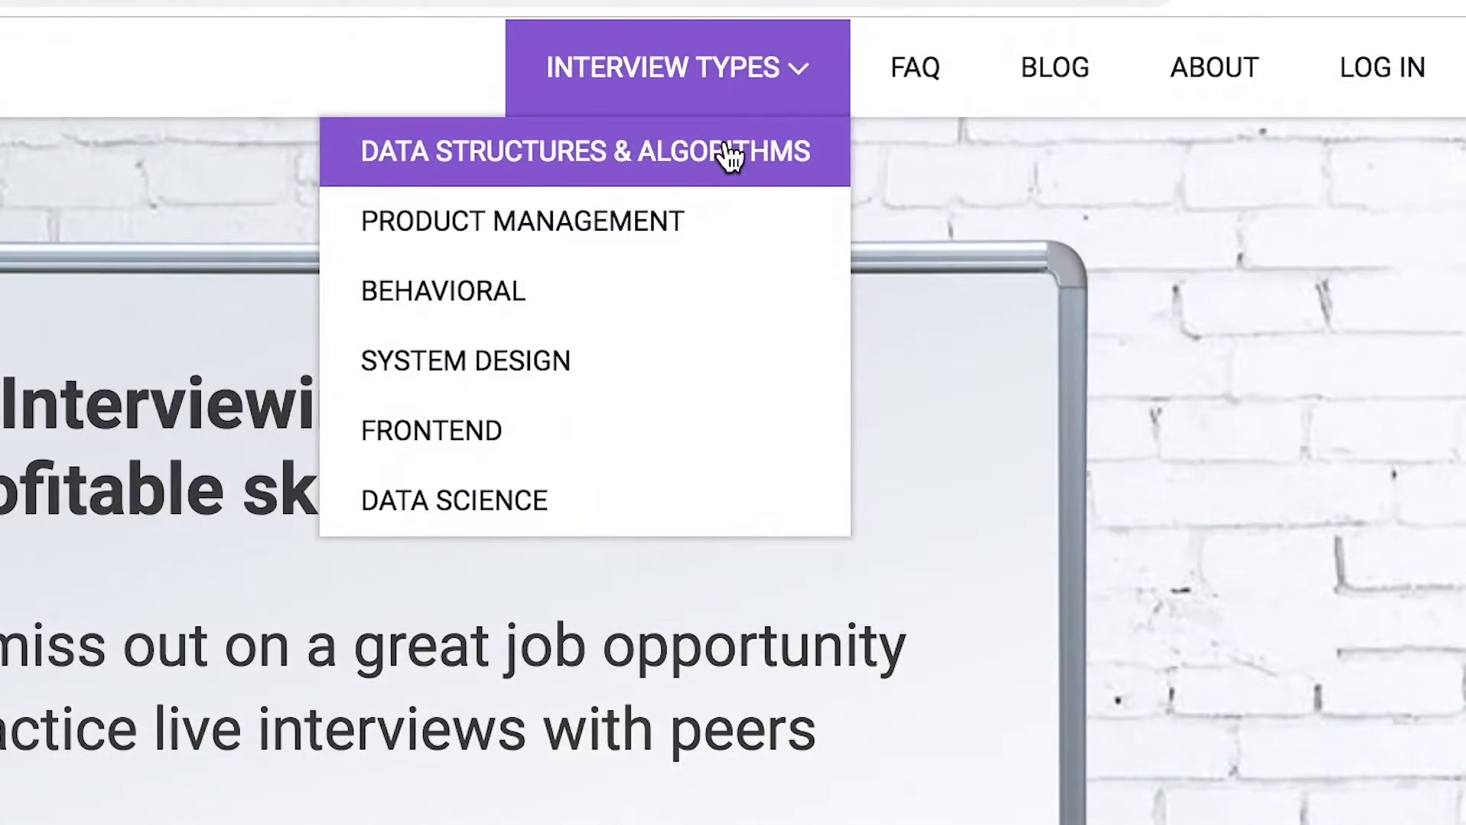
mouse_move(739, 292)
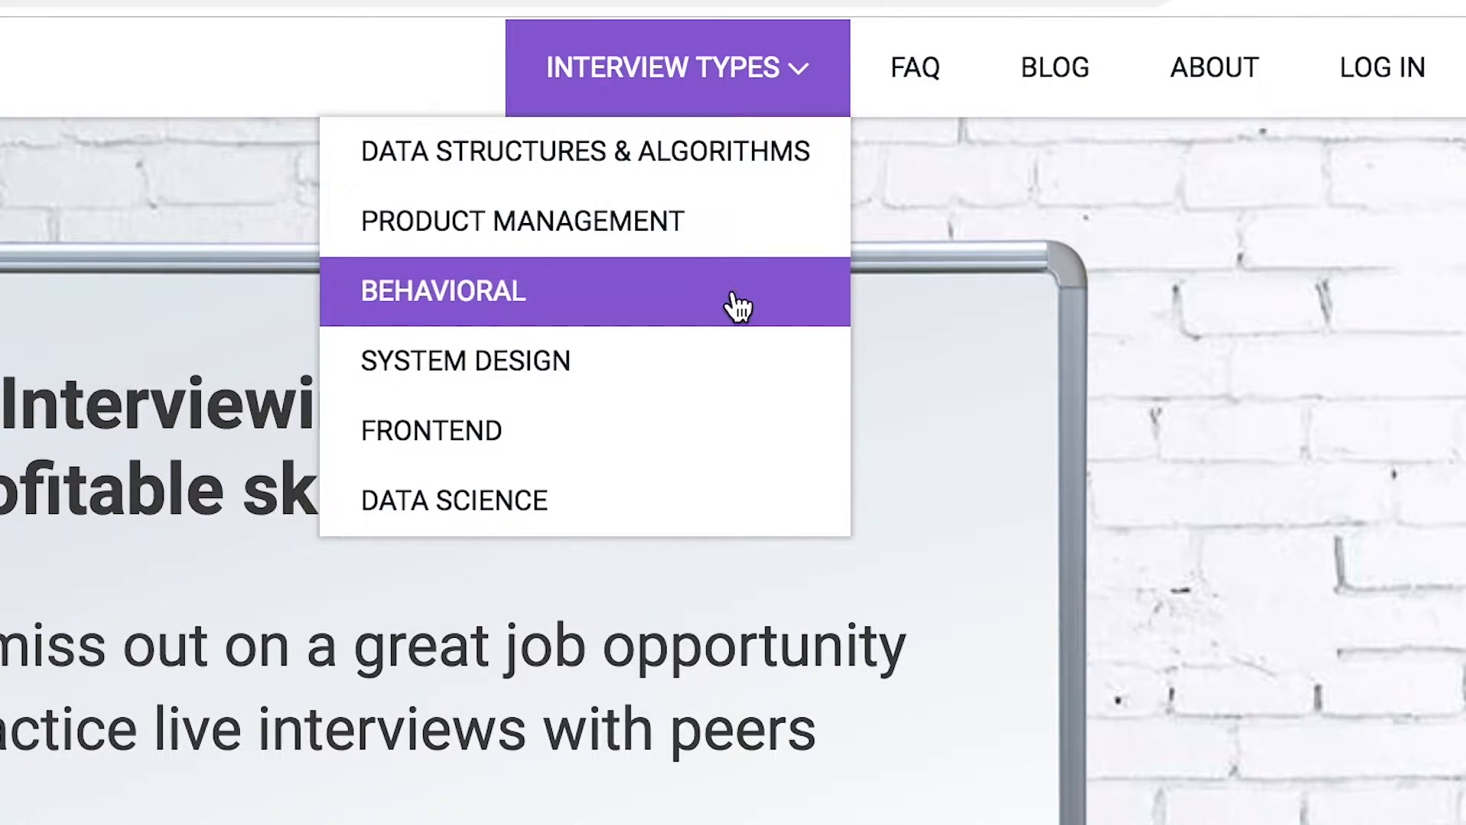
mouse_move(737, 513)
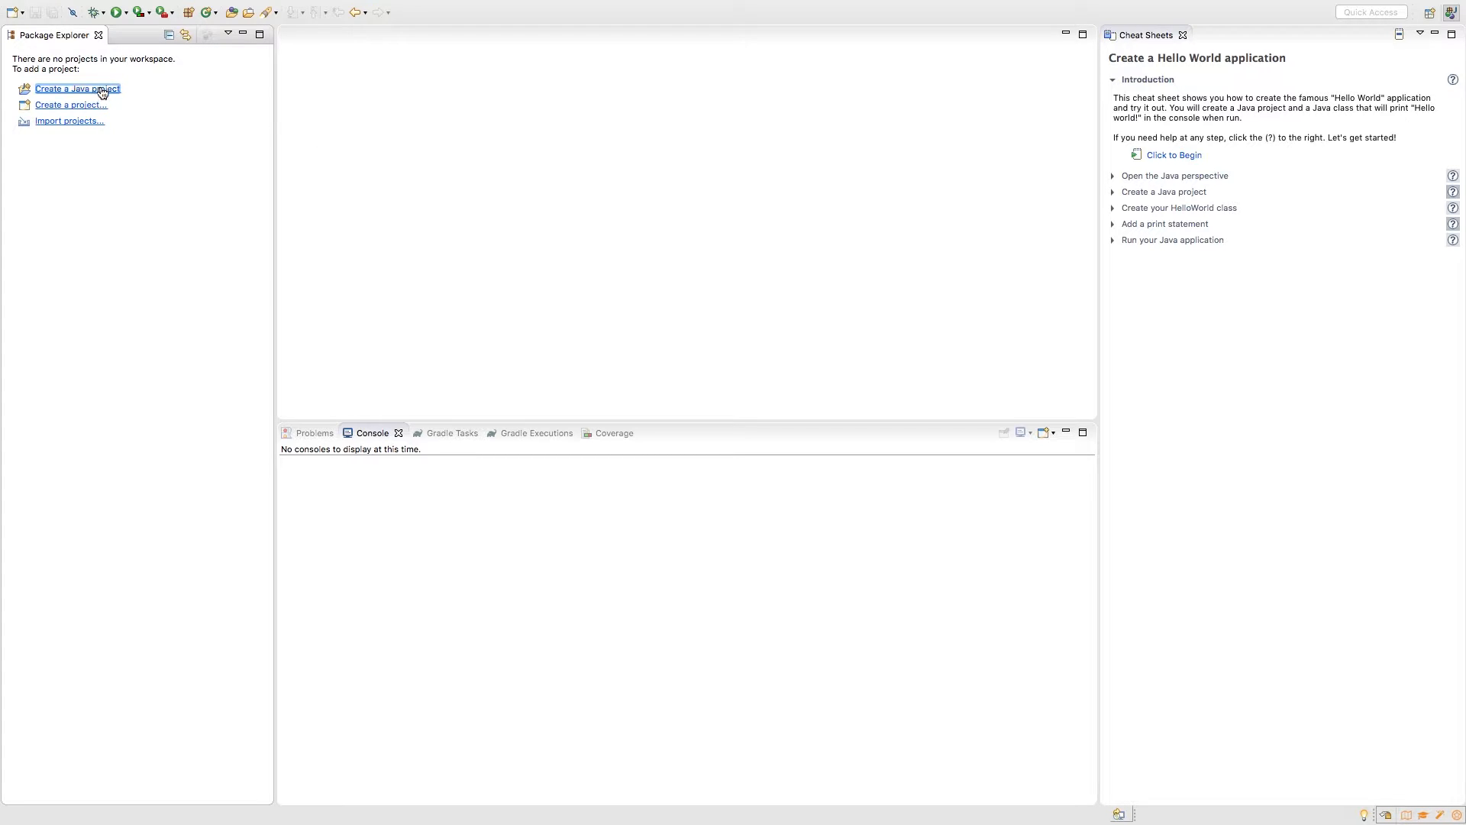
Create a Java project named YouTube without a module-info file and expand it to show src
left_click(78, 89)
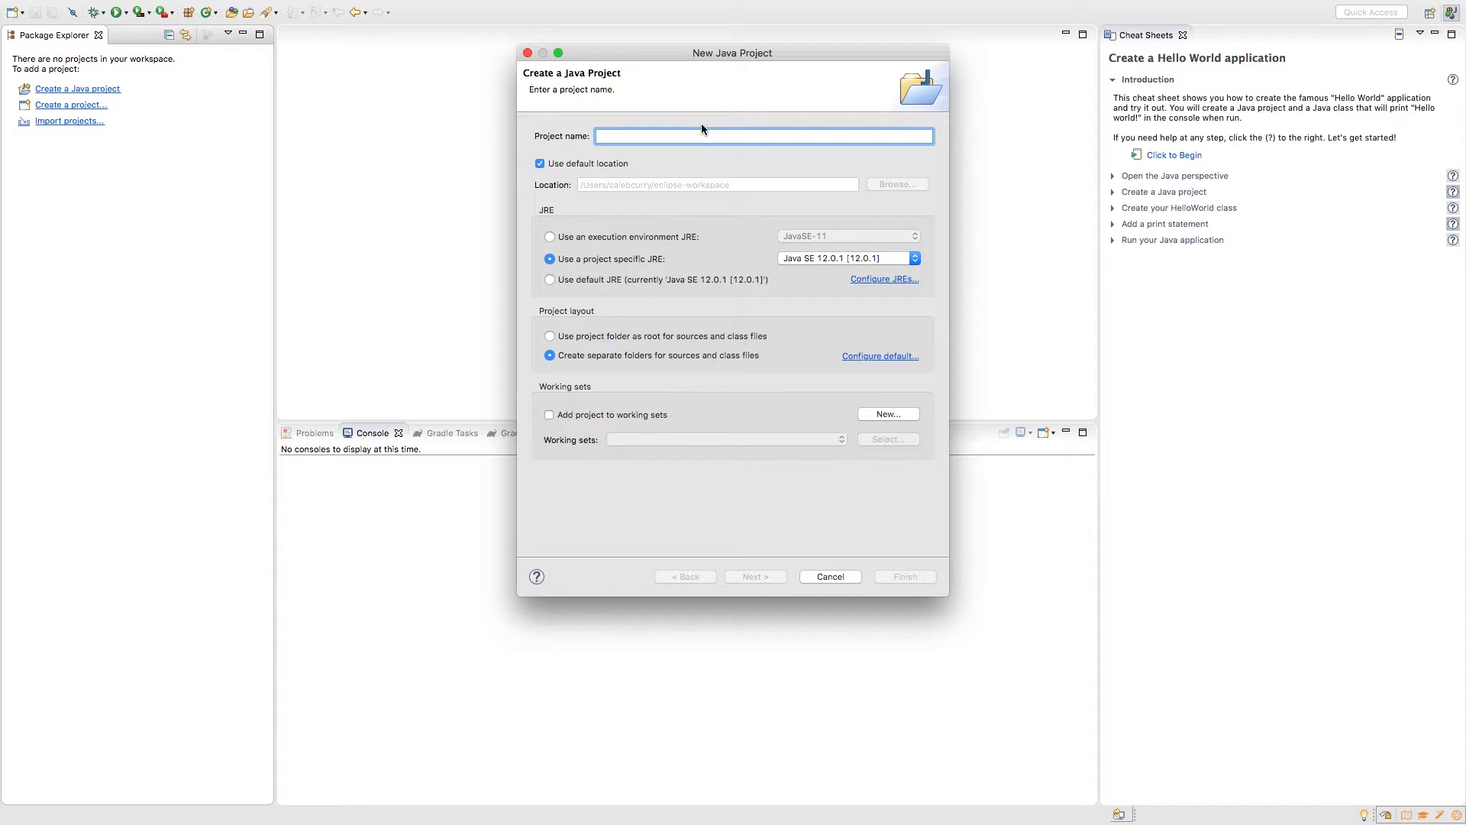
type("youtu")
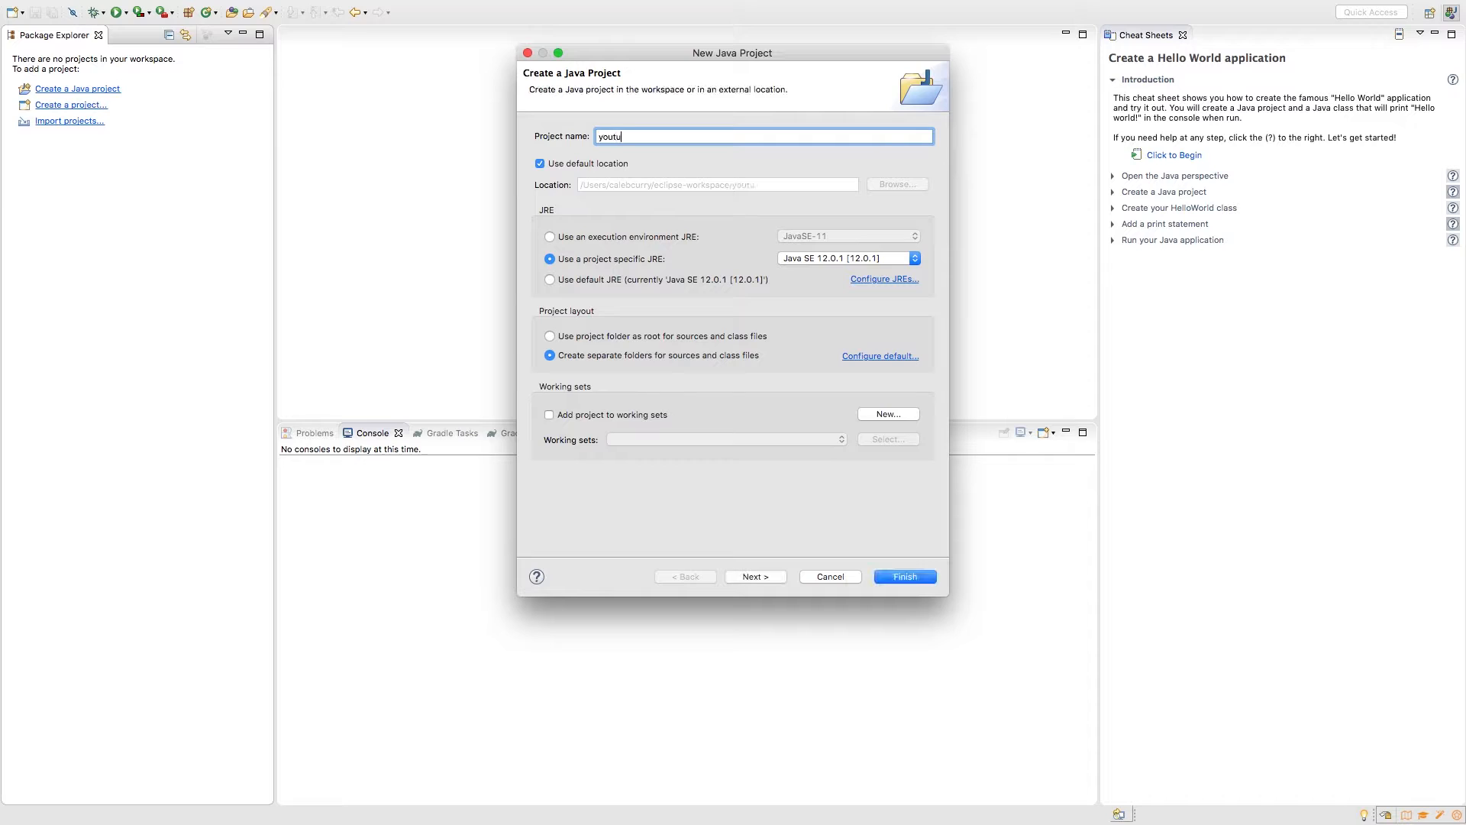
type("be")
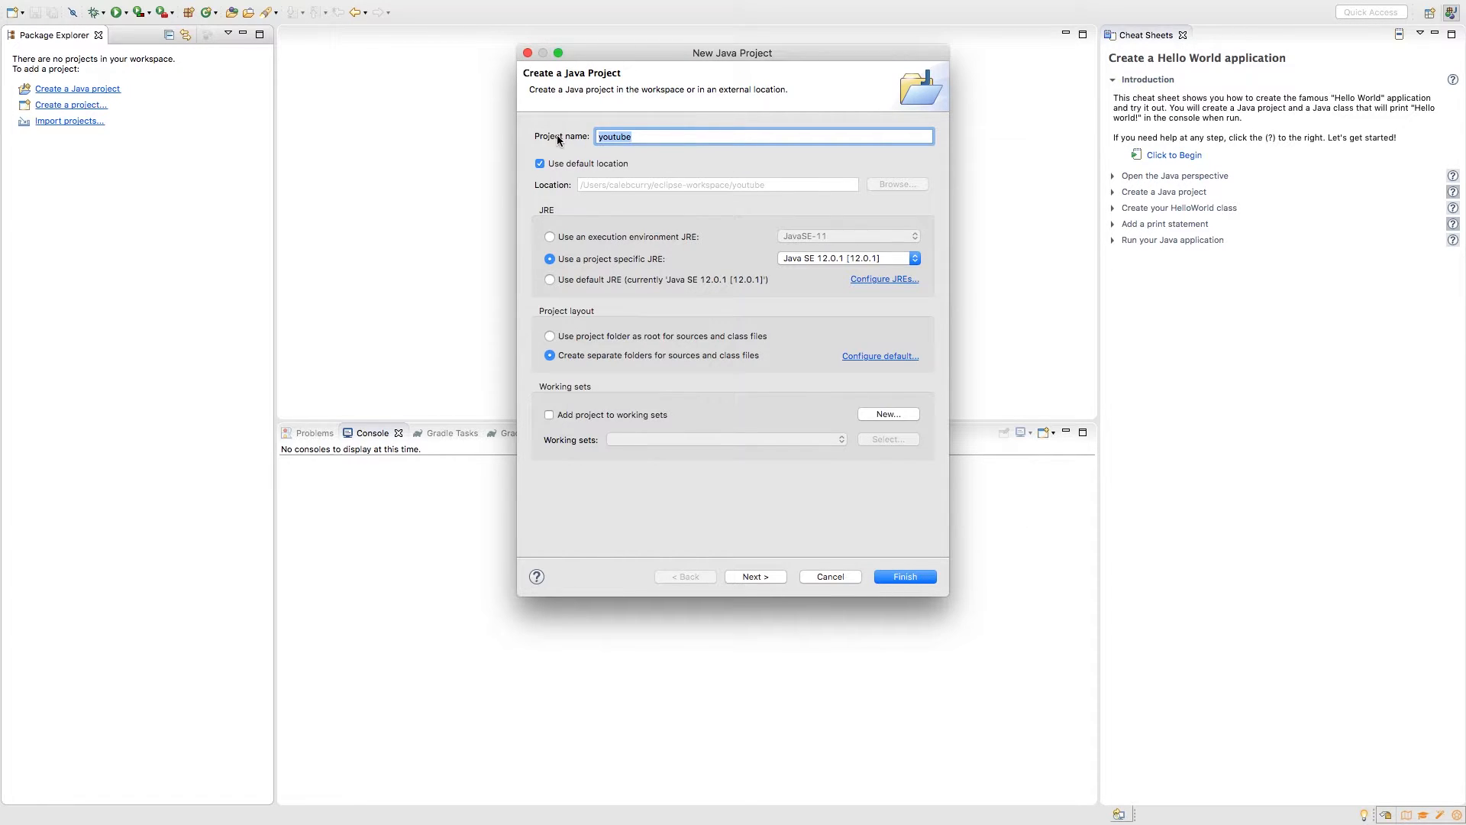
type("Youtube")
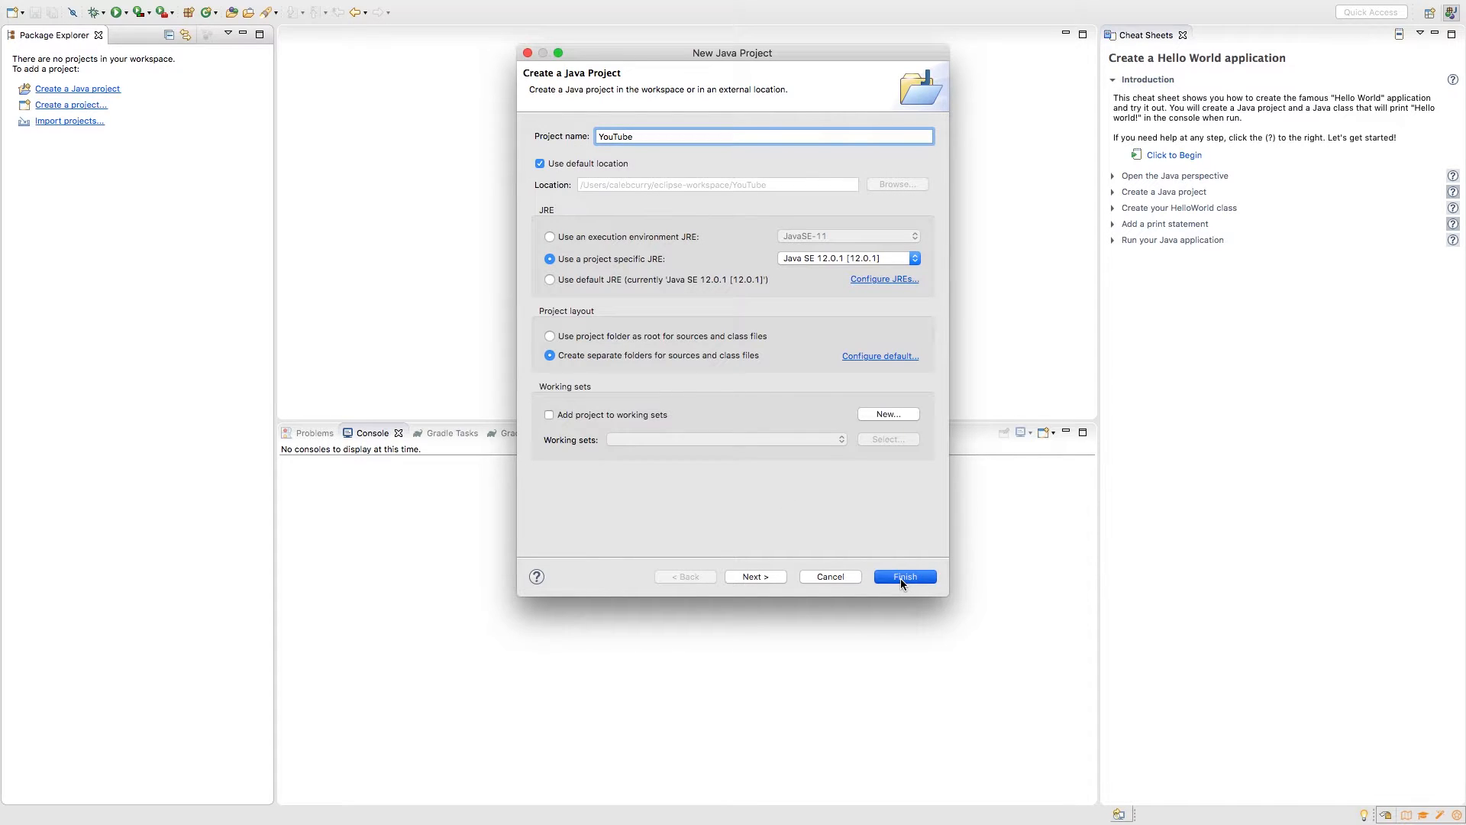
left_click(903, 575)
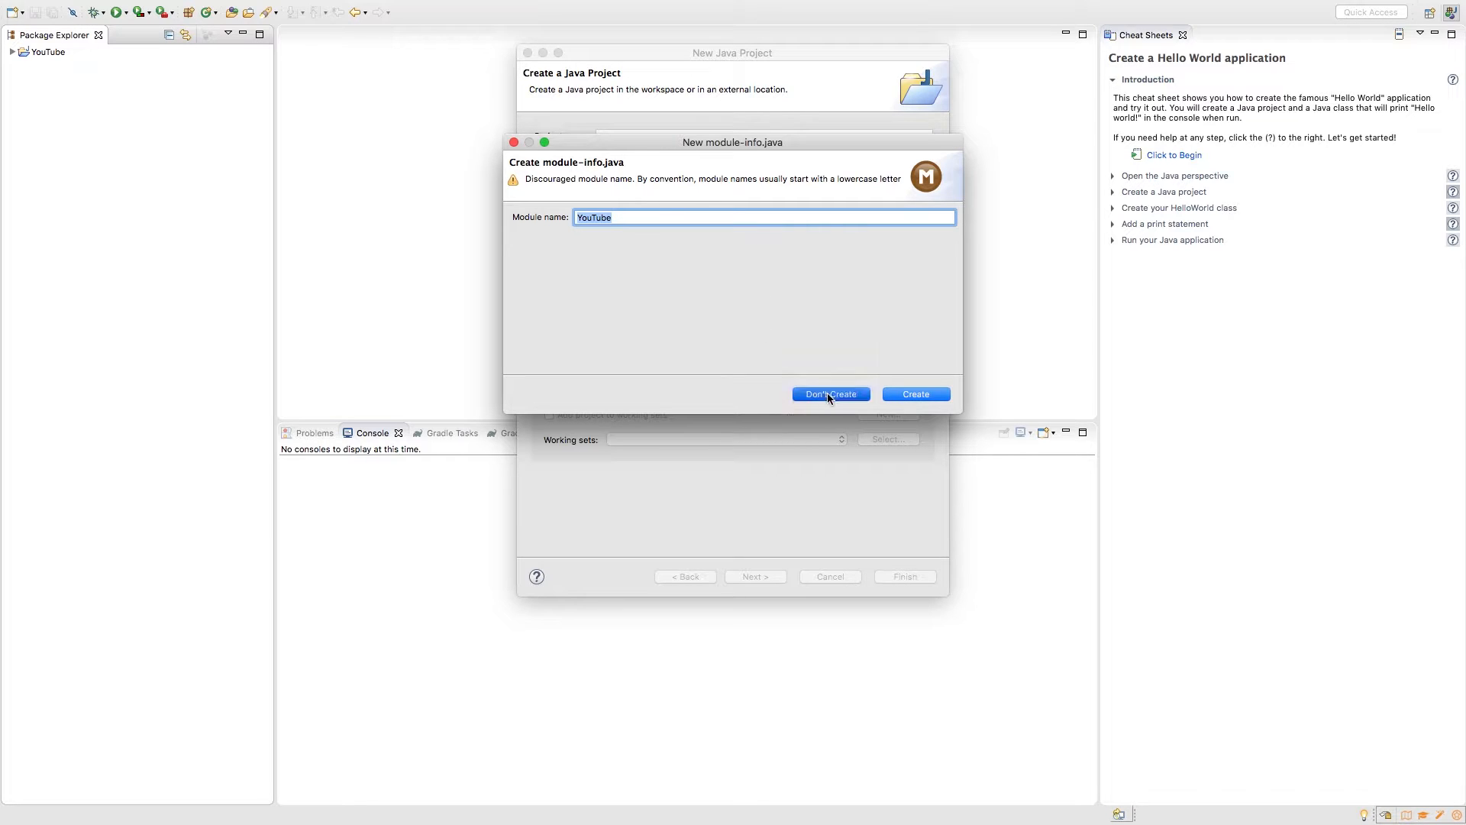
left_click(830, 394)
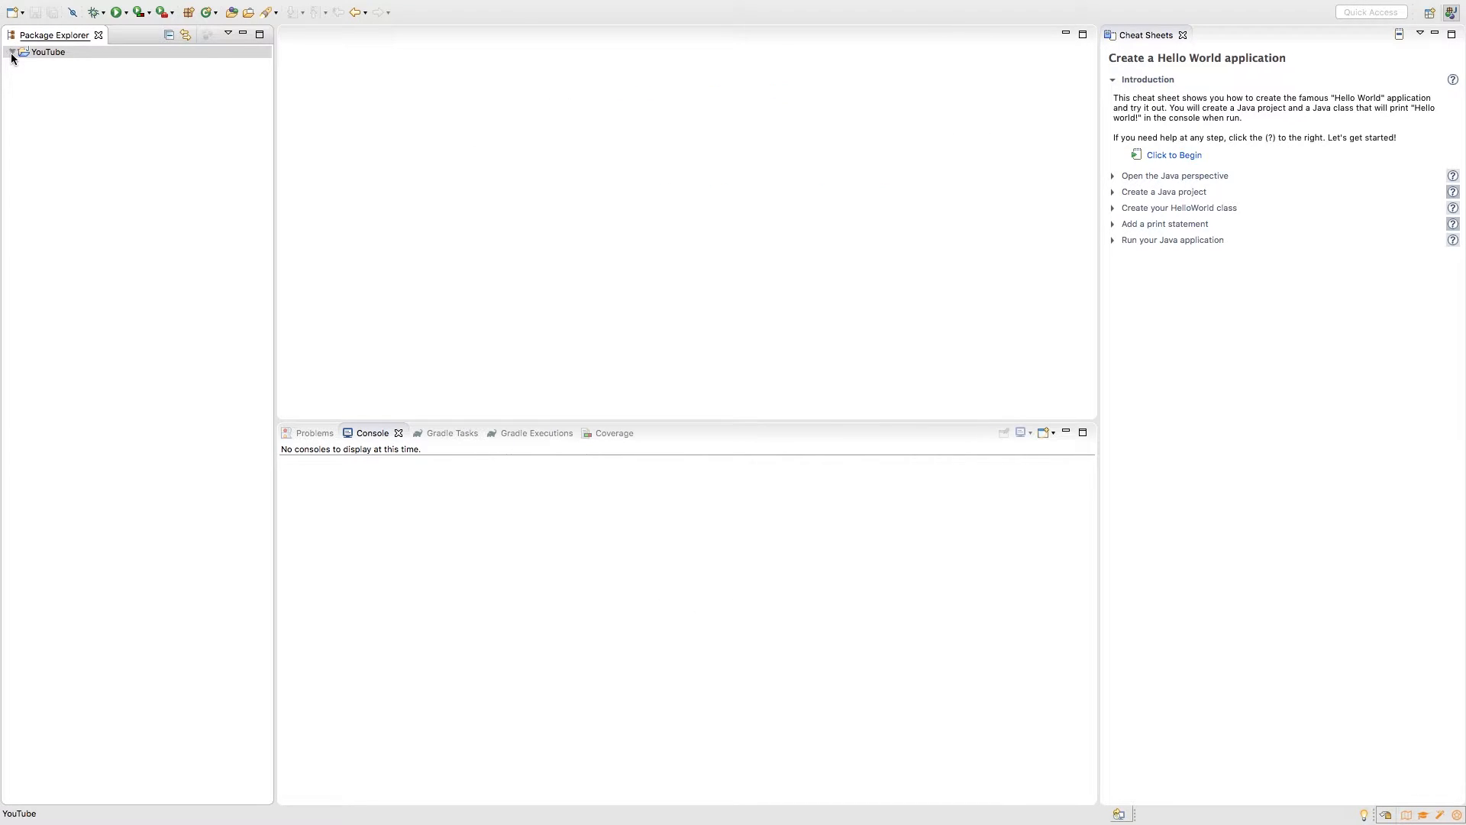
left_click(14, 52)
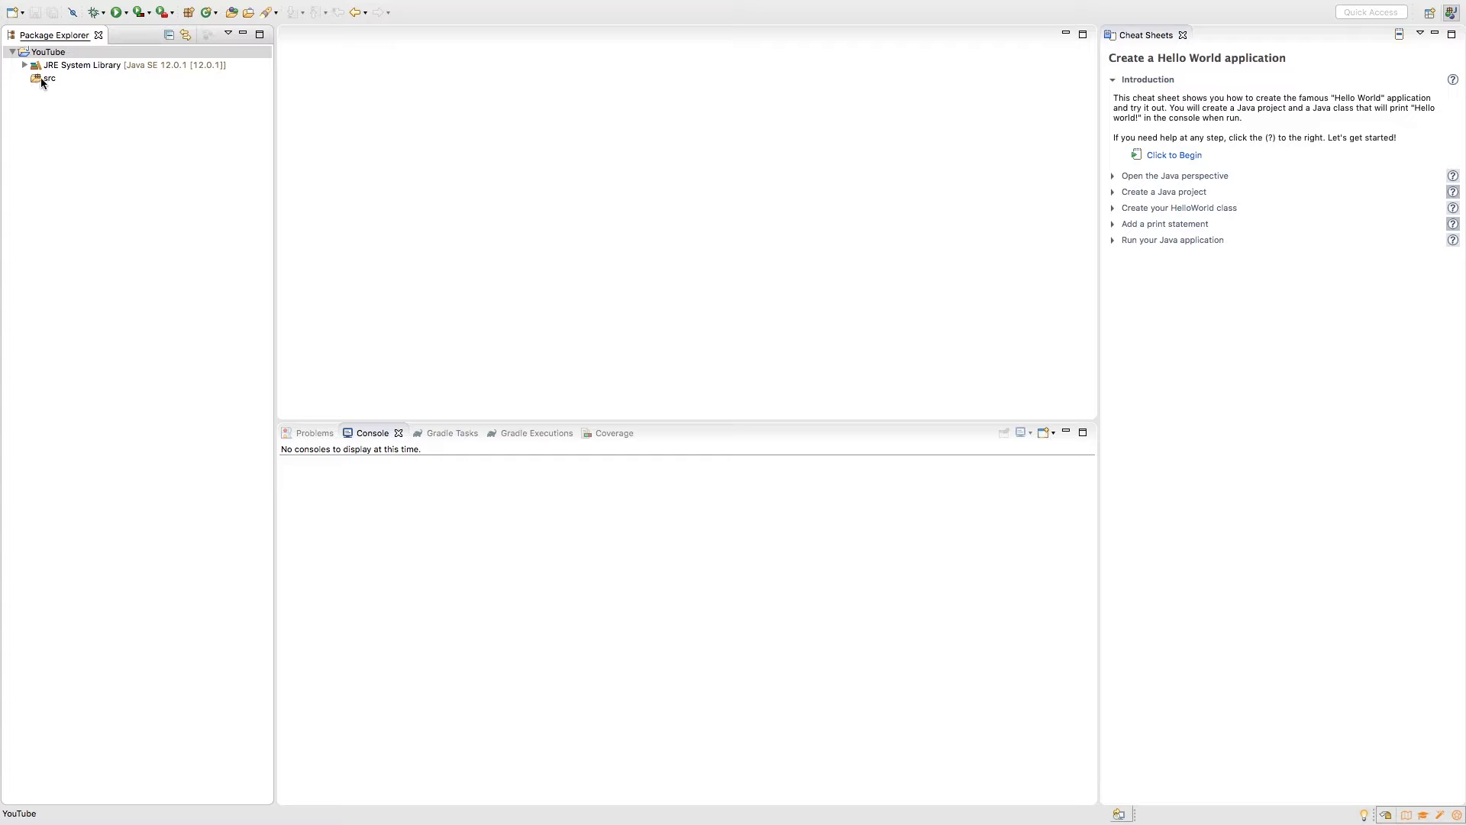
Create class MySweetProgram with a public static void main stub in the src folder
right_click(48, 78)
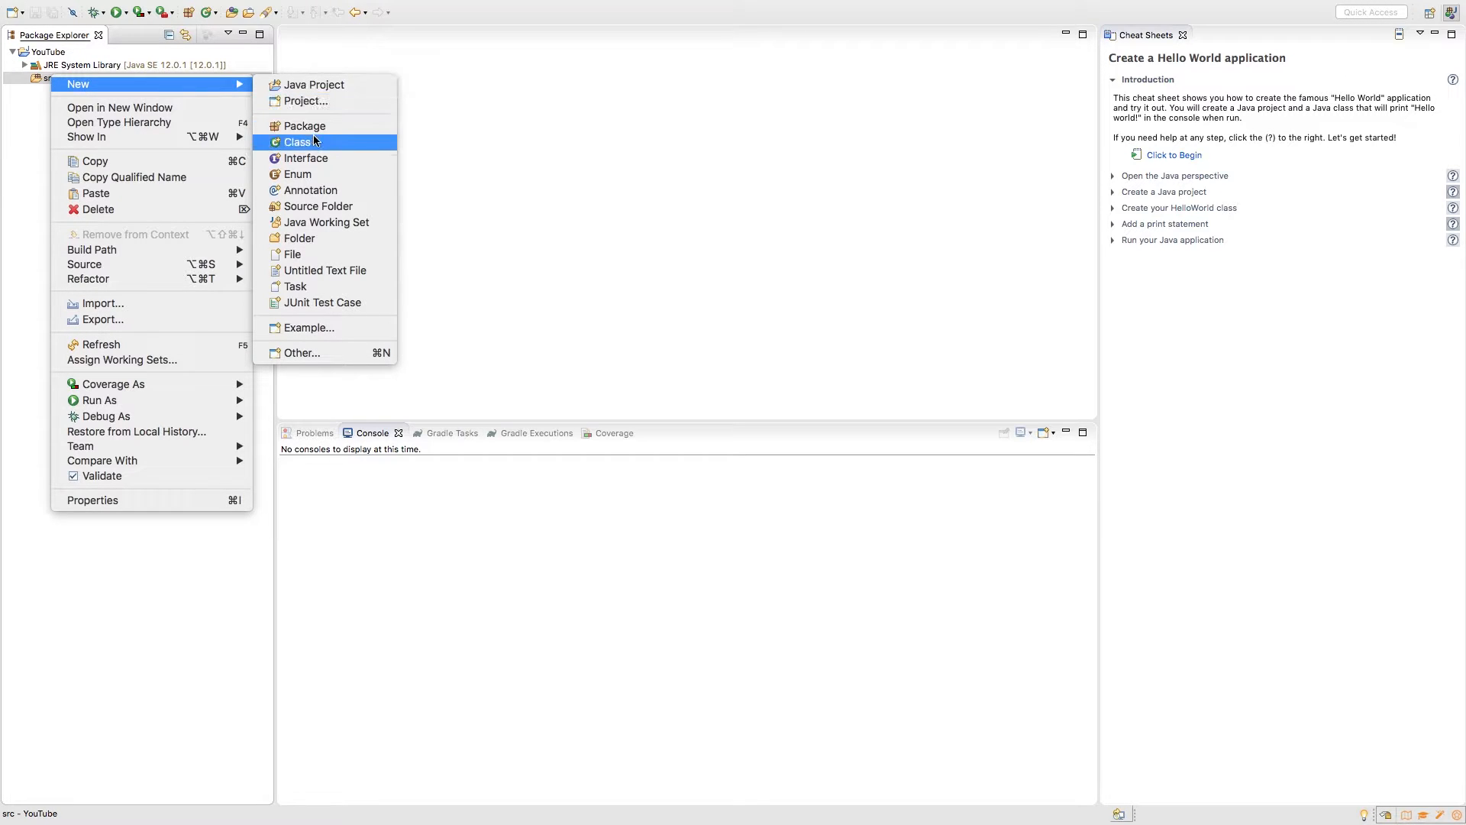
left_click(297, 141)
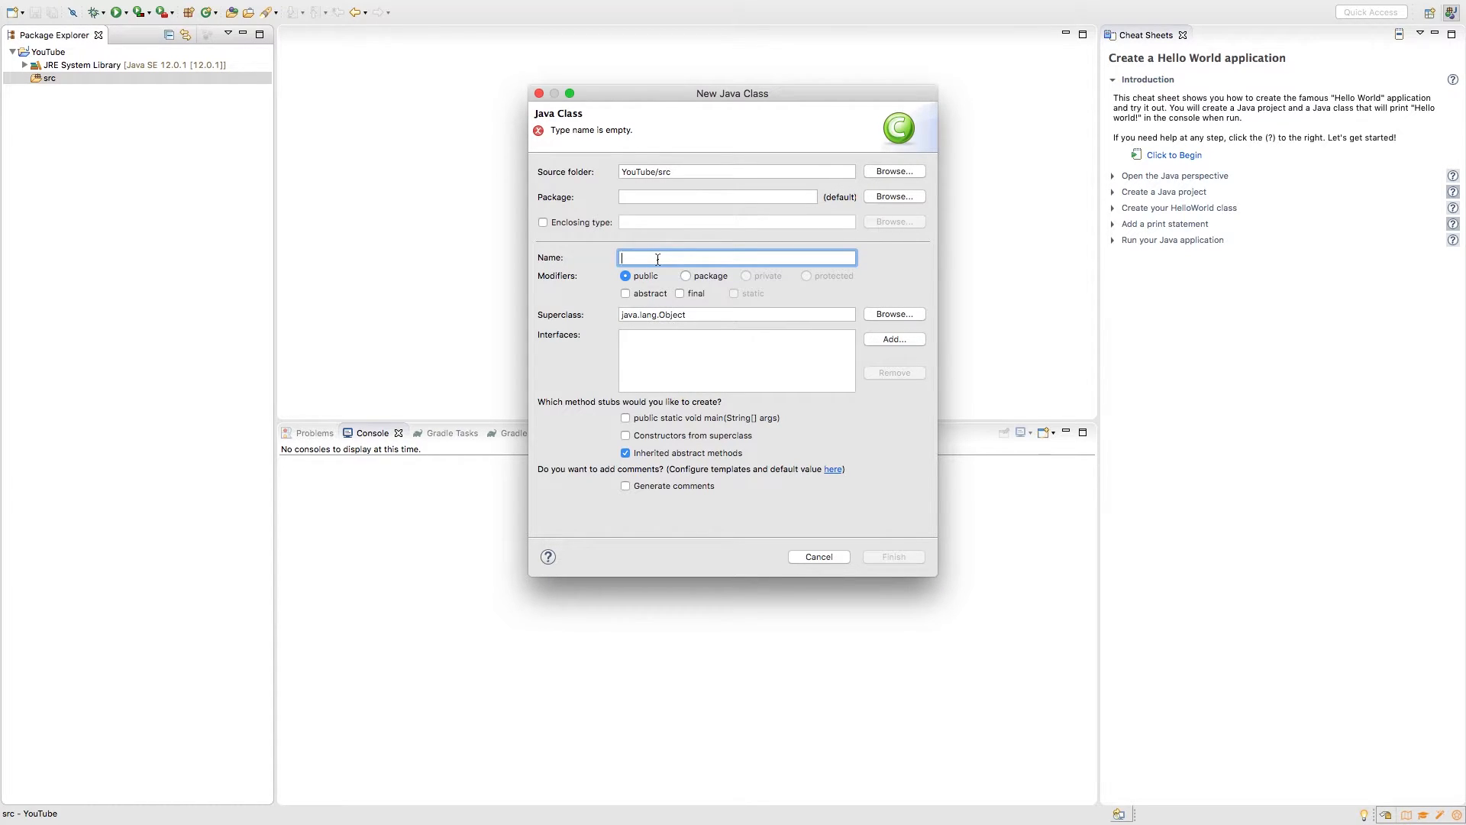
type("MySweetProgram")
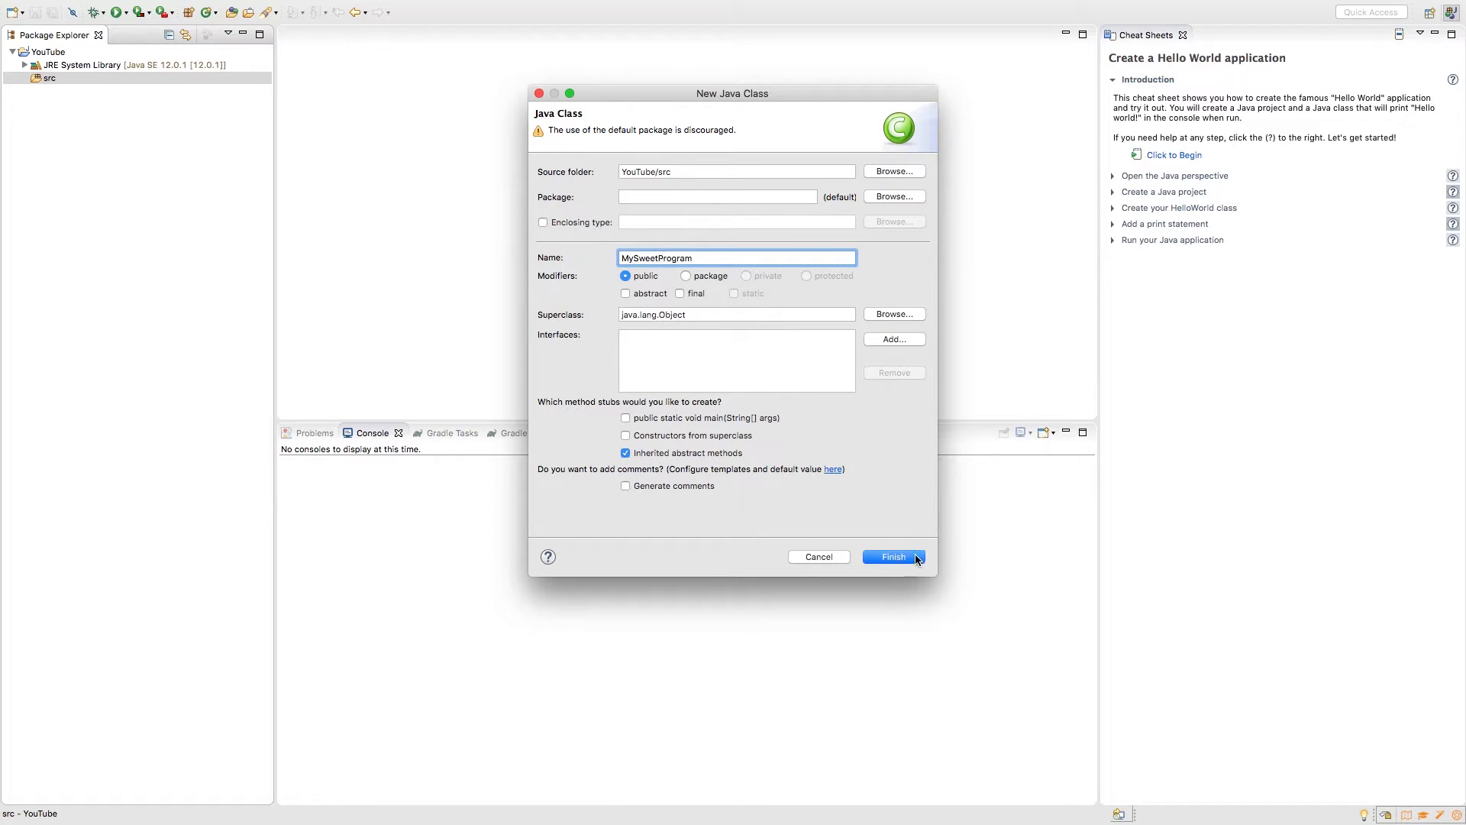
left_click(626, 418)
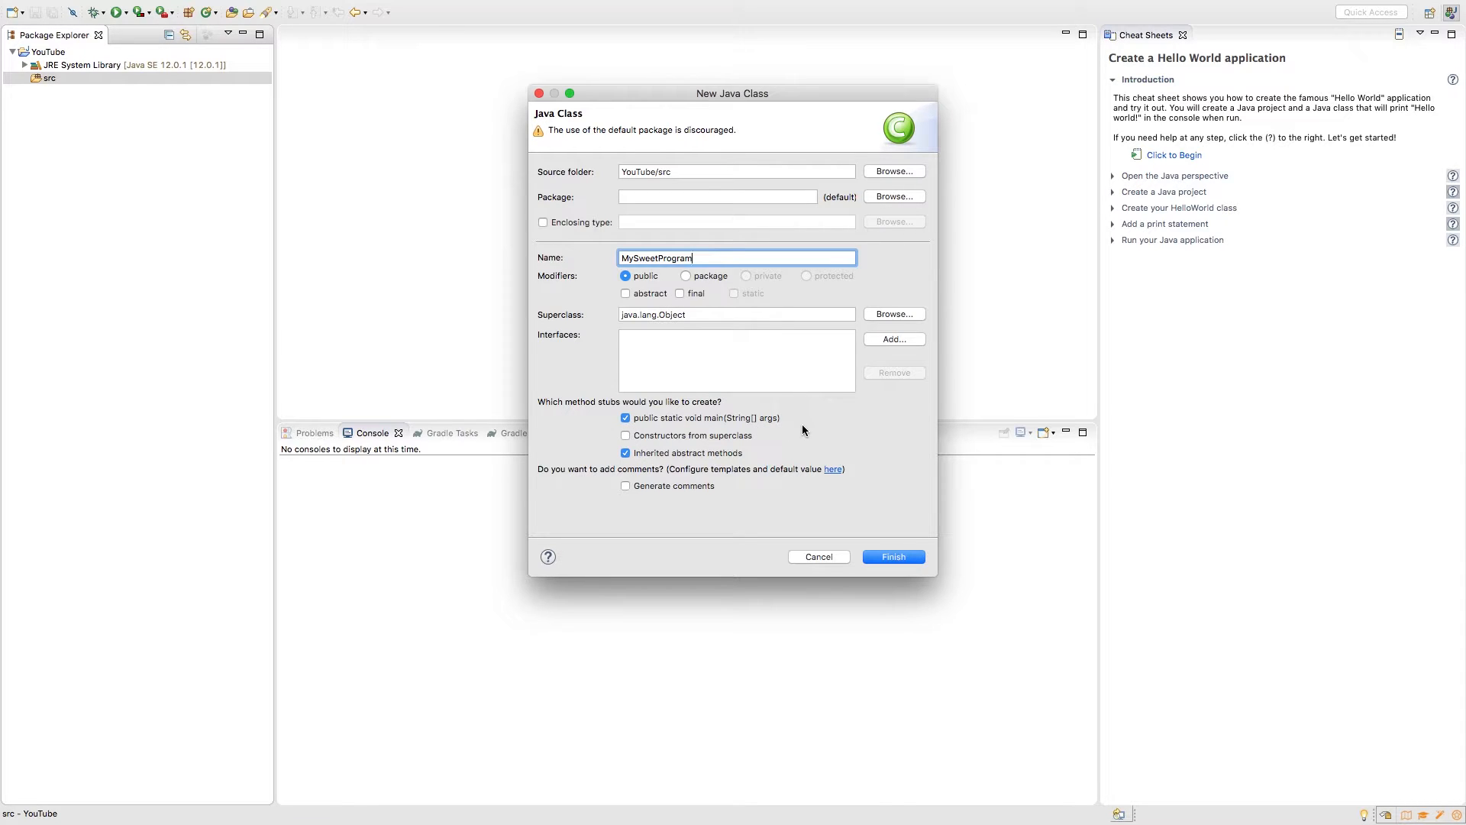
left_click(892, 555)
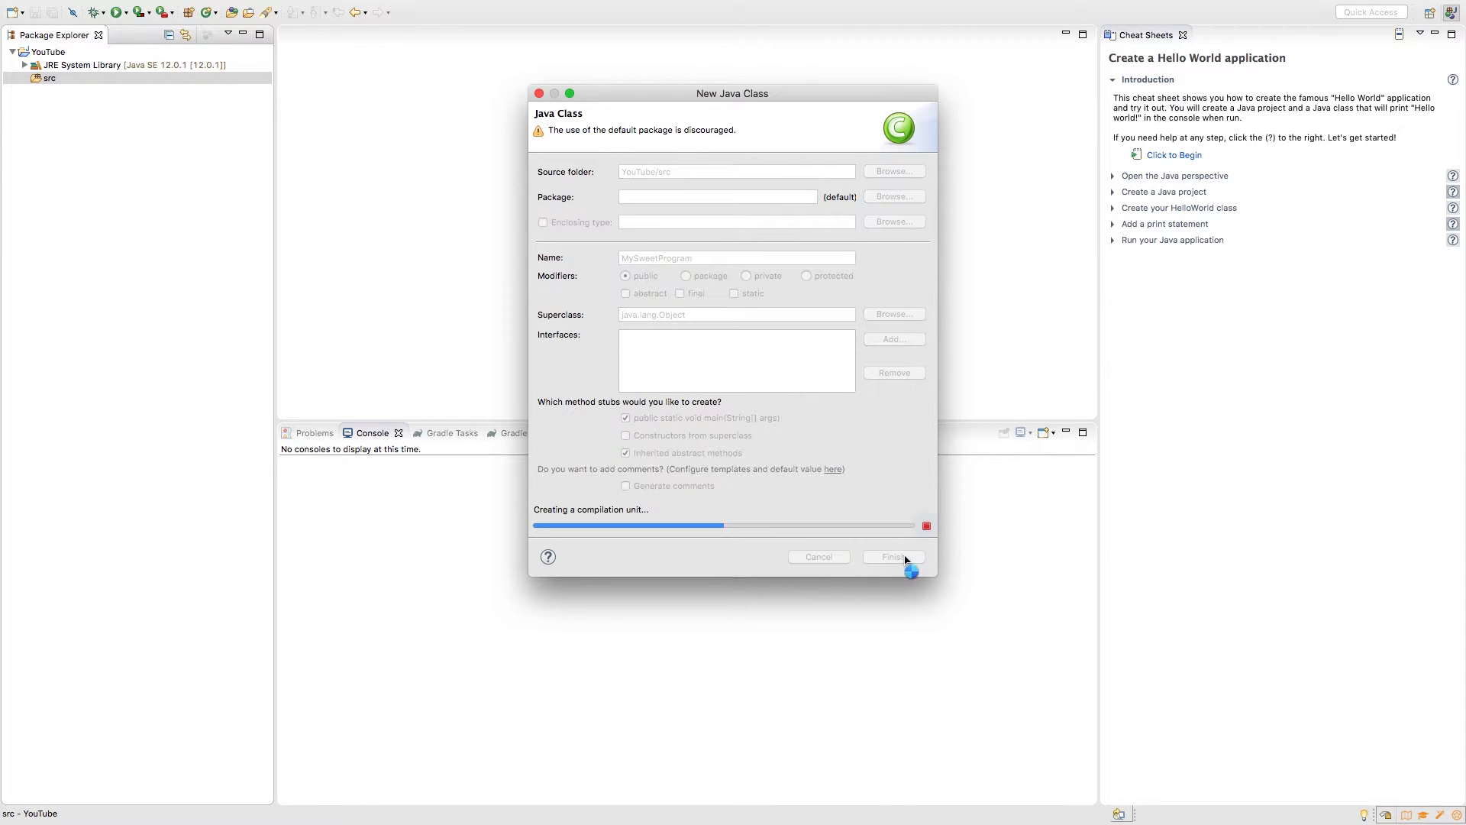
left_click(891, 556)
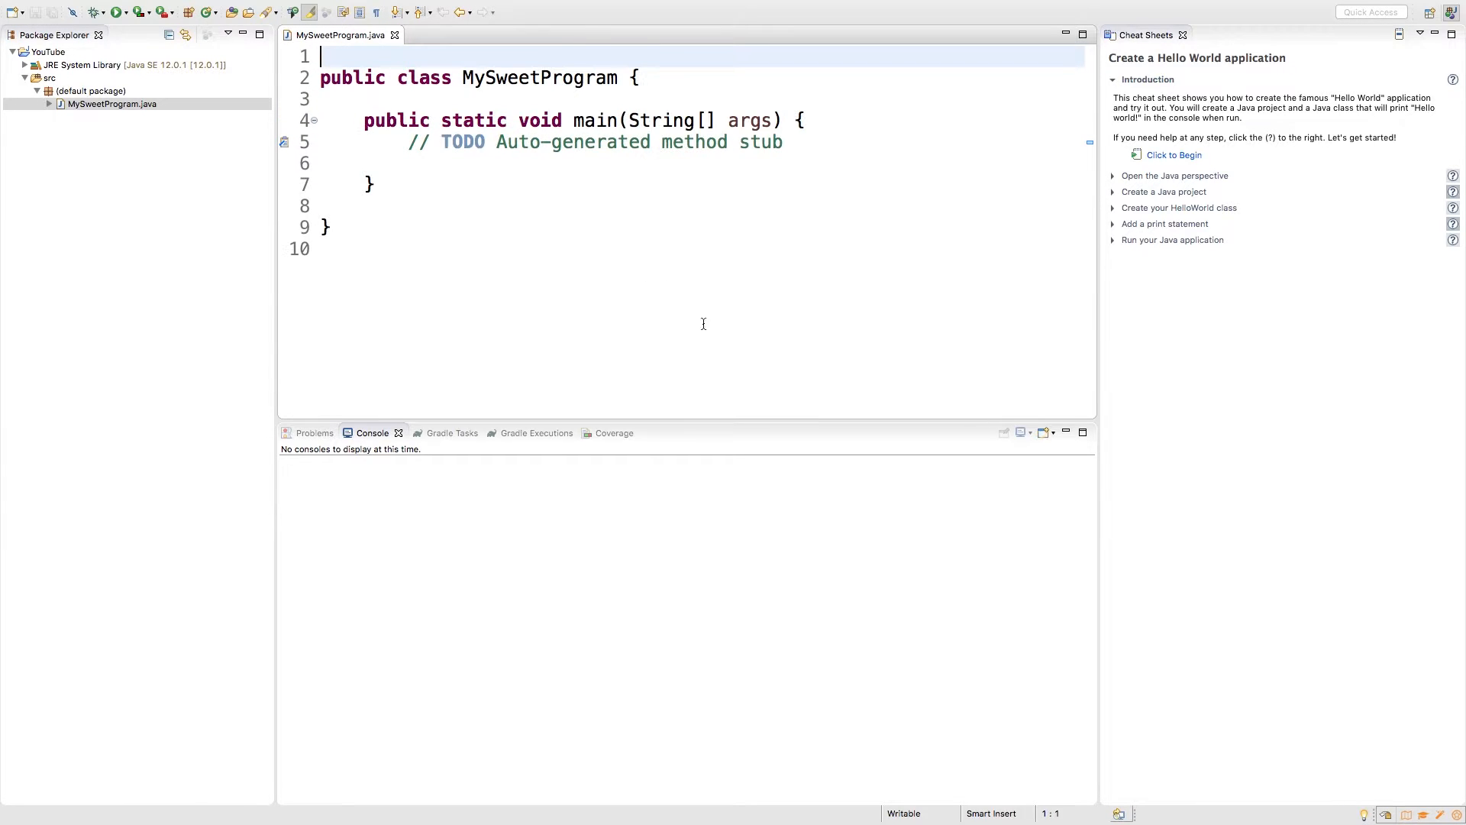
mouse_move(1425, 40)
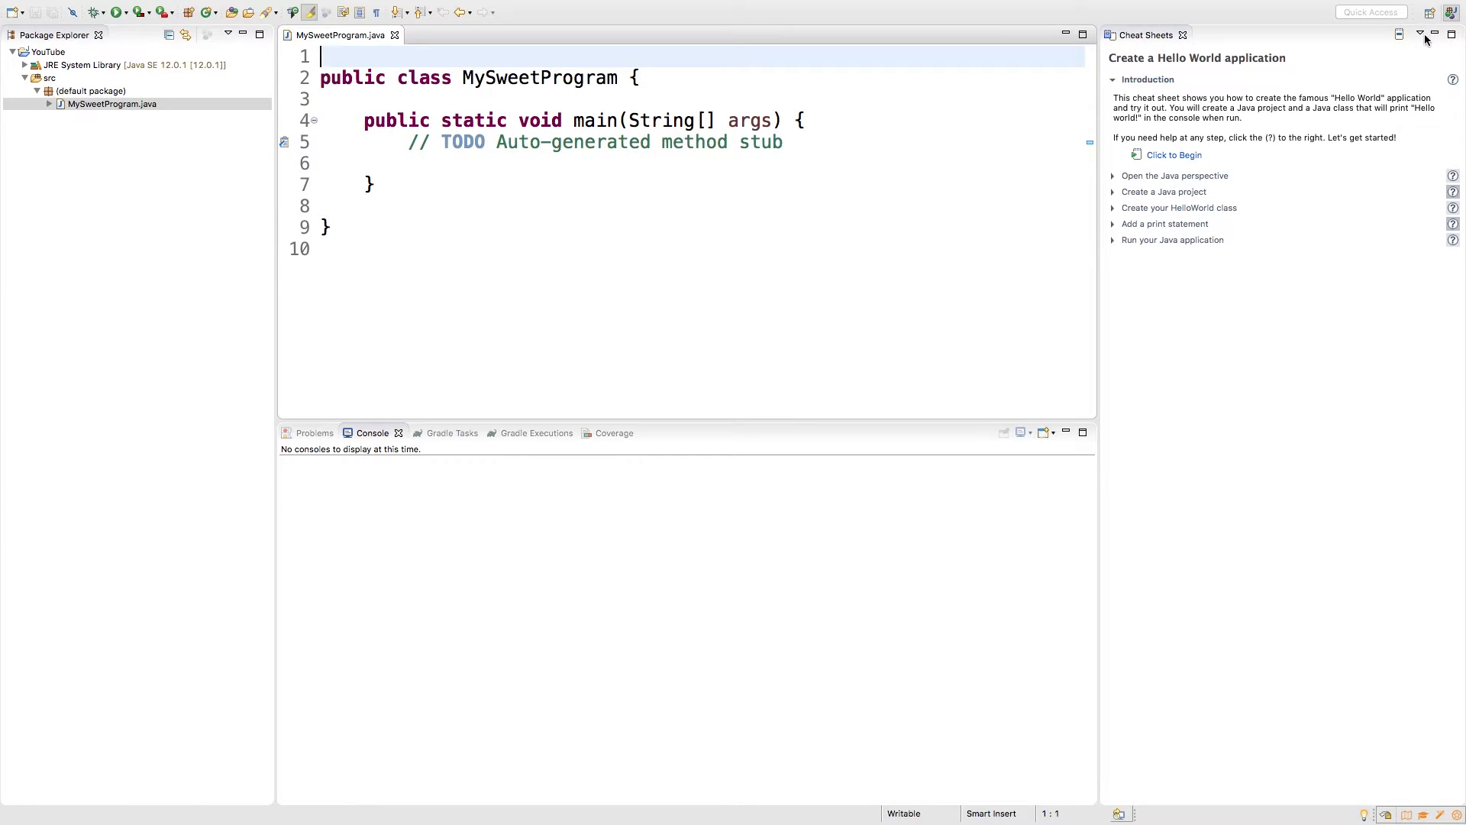
Maximize the MySweetProgram.java editor and place the cursor inside the main method
double_click(341, 35)
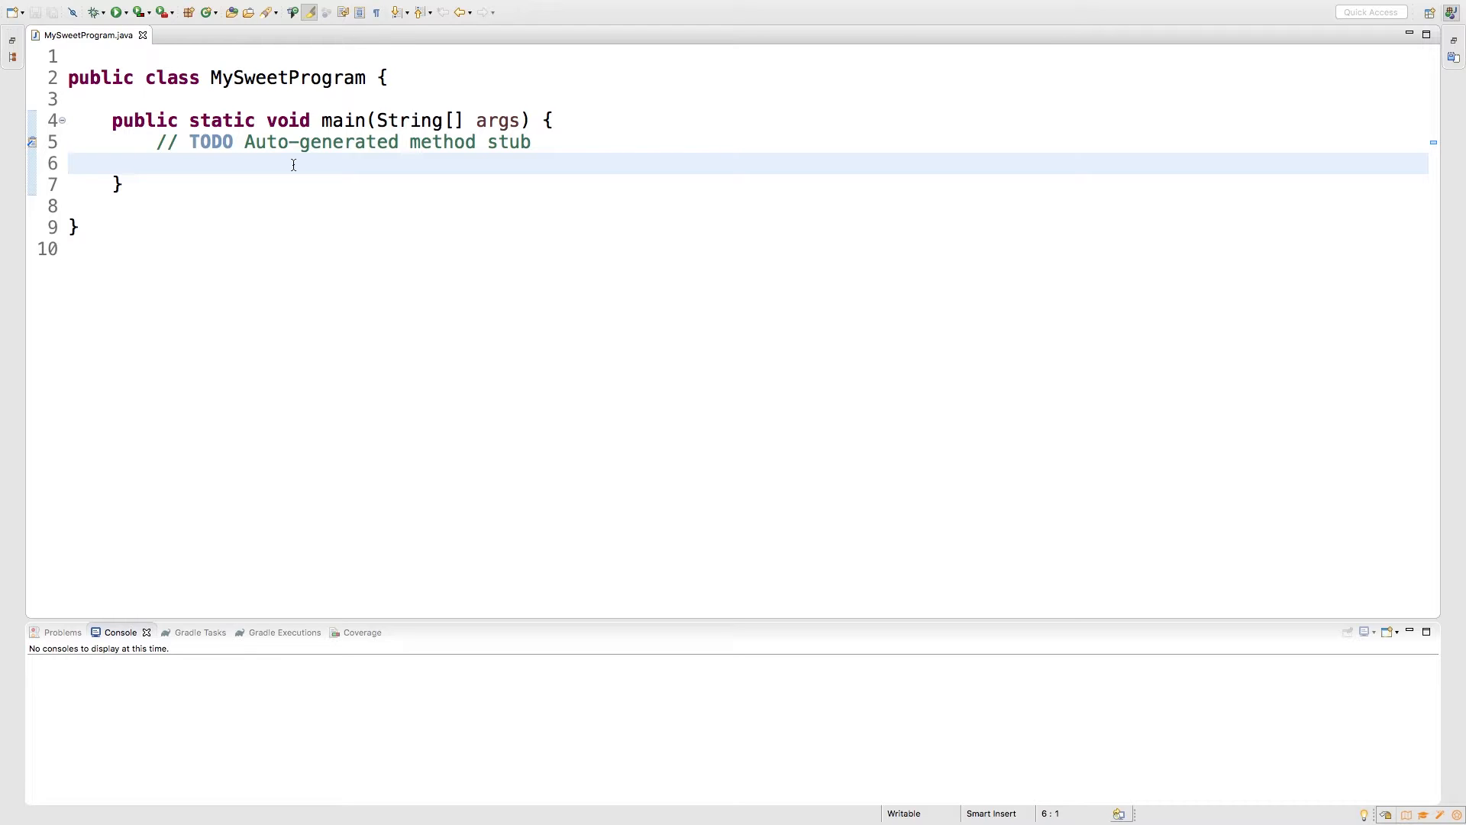
left_click(70, 164)
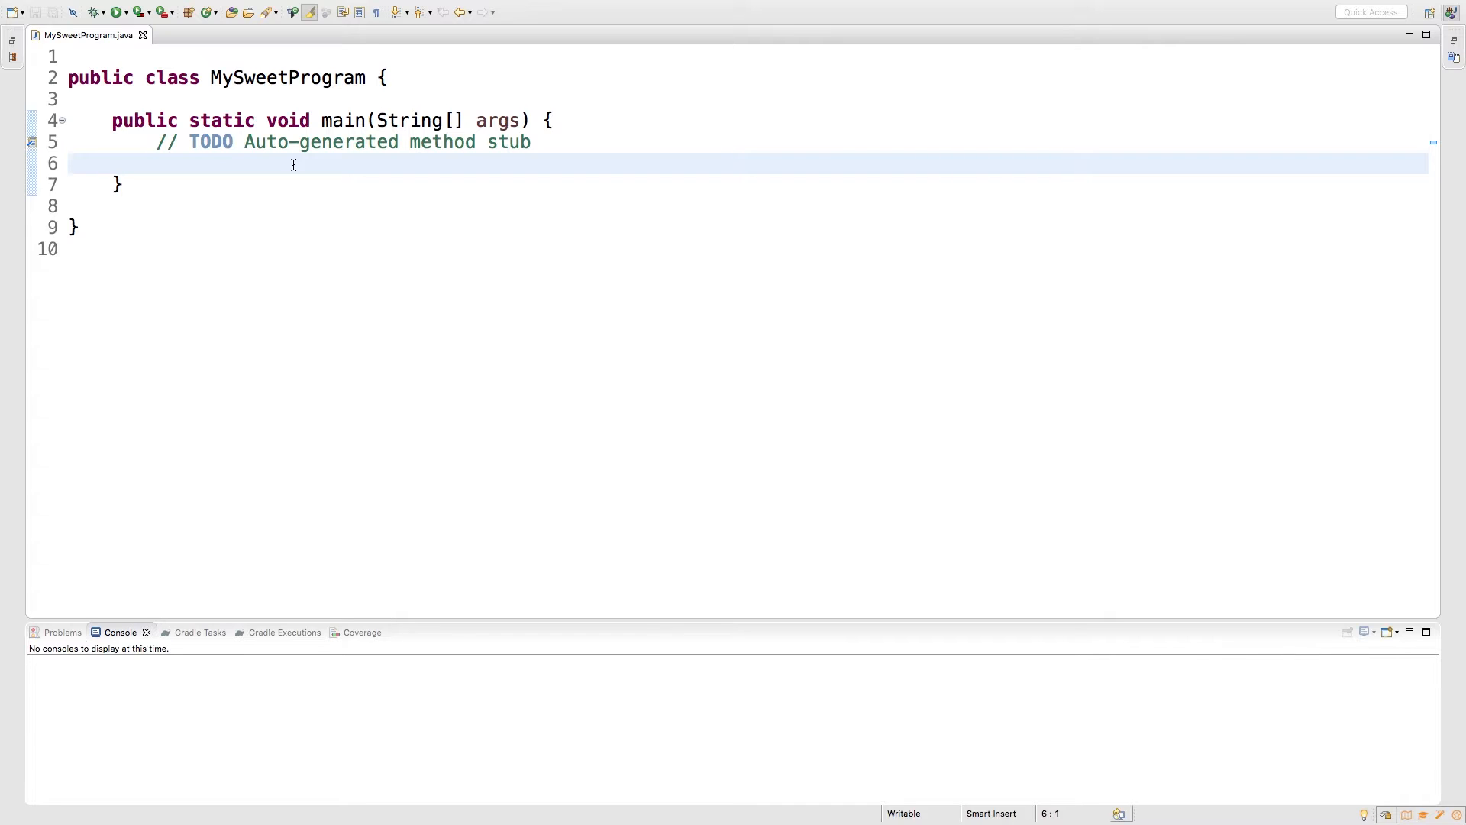
mouse_move(565, 143)
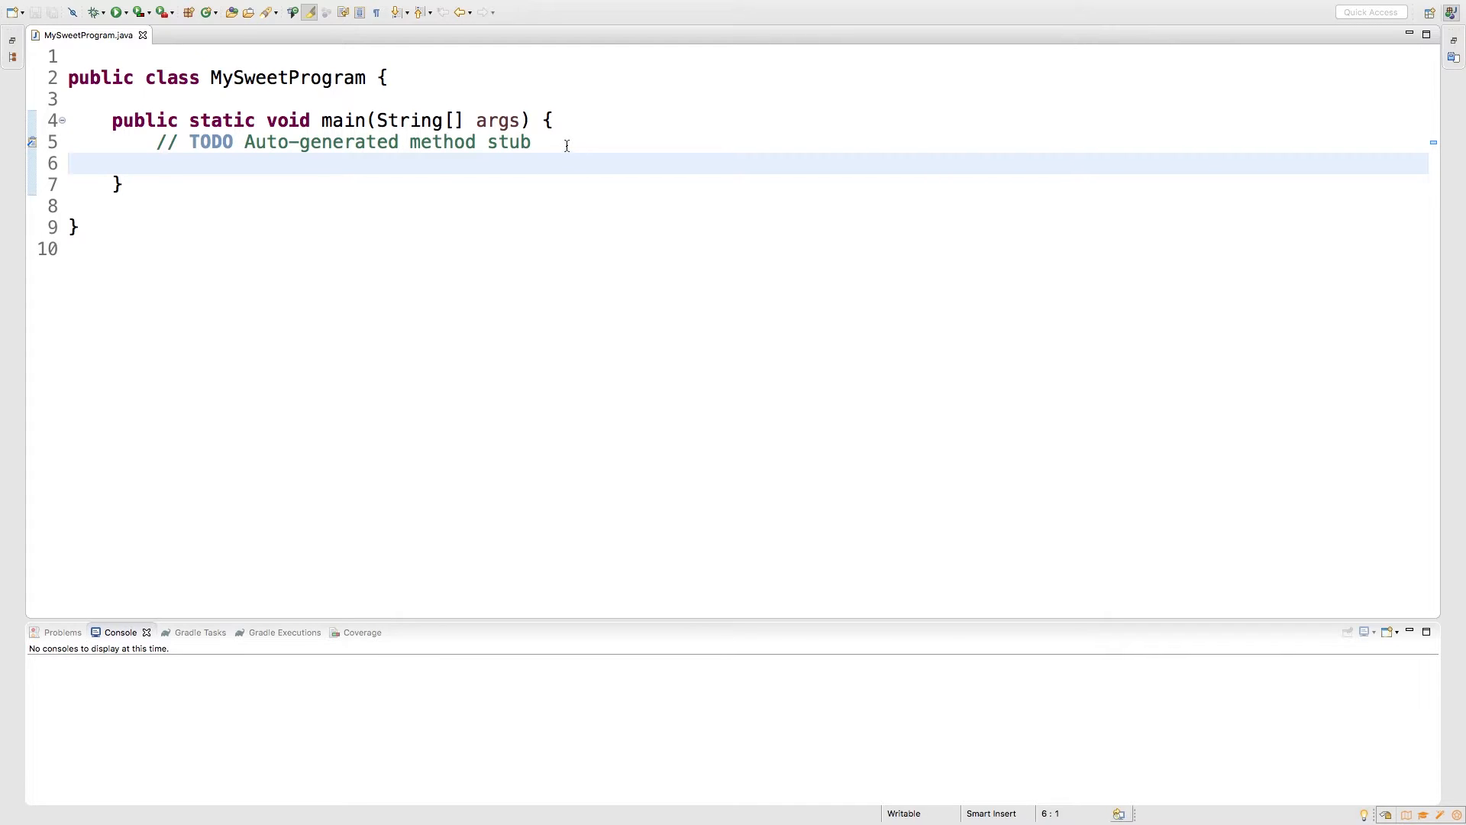
Replace the TODO comment with an empty for(){} loop and position the cursor in its parentheses
key("Delete")
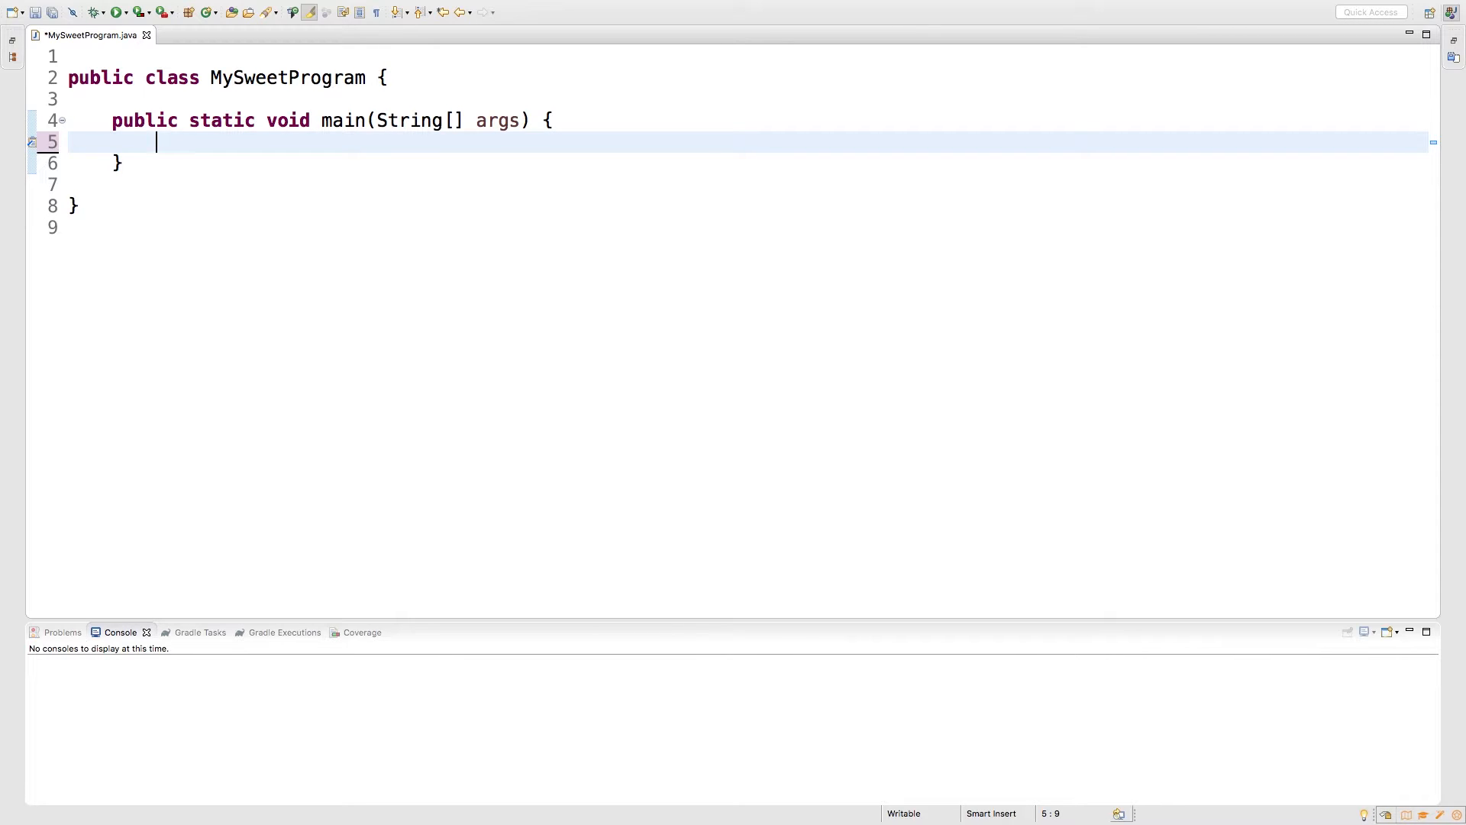
type("for(")
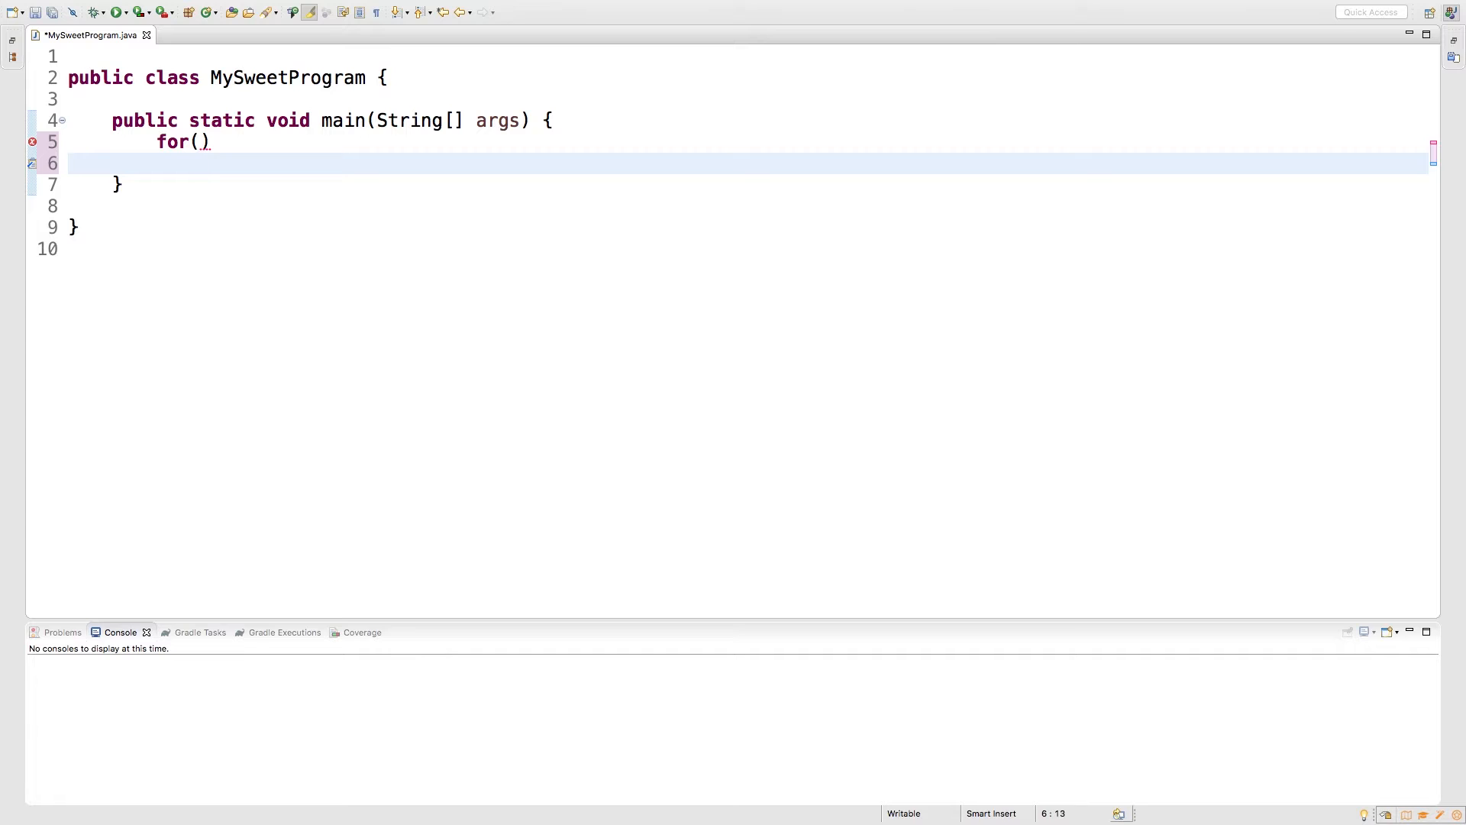
type("{")
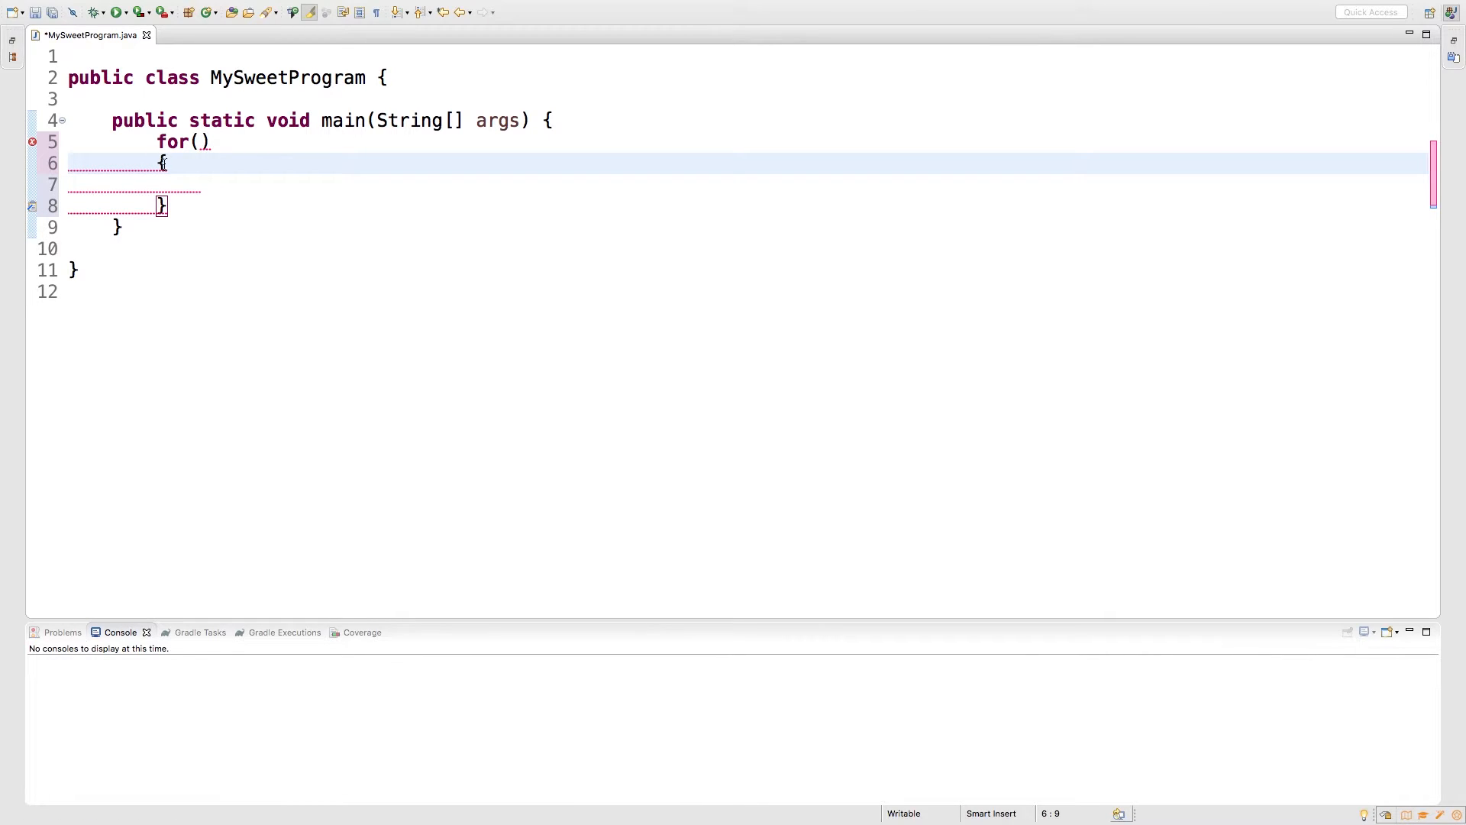
left_click(112, 163)
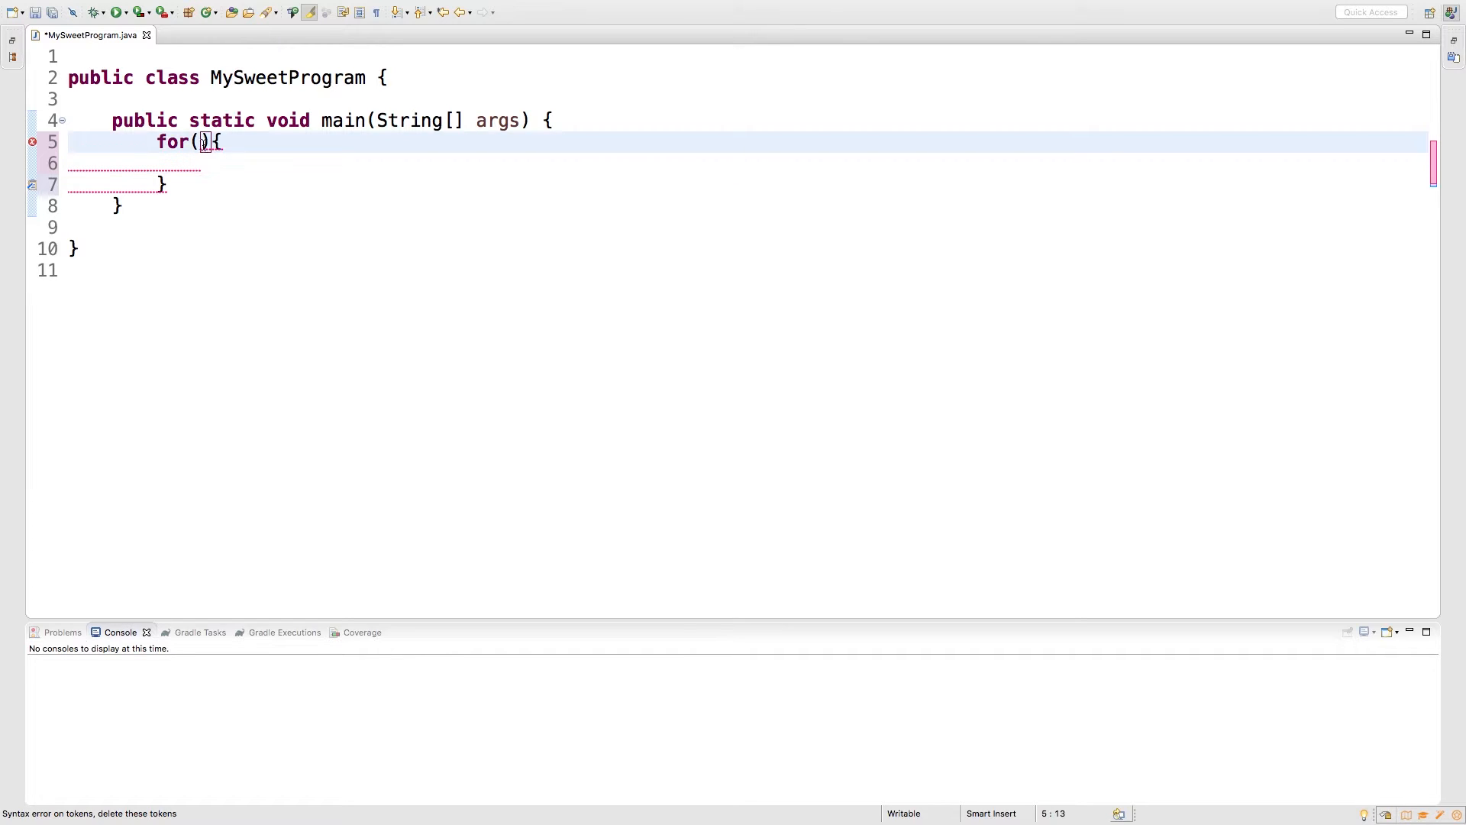
mouse_move(254, 215)
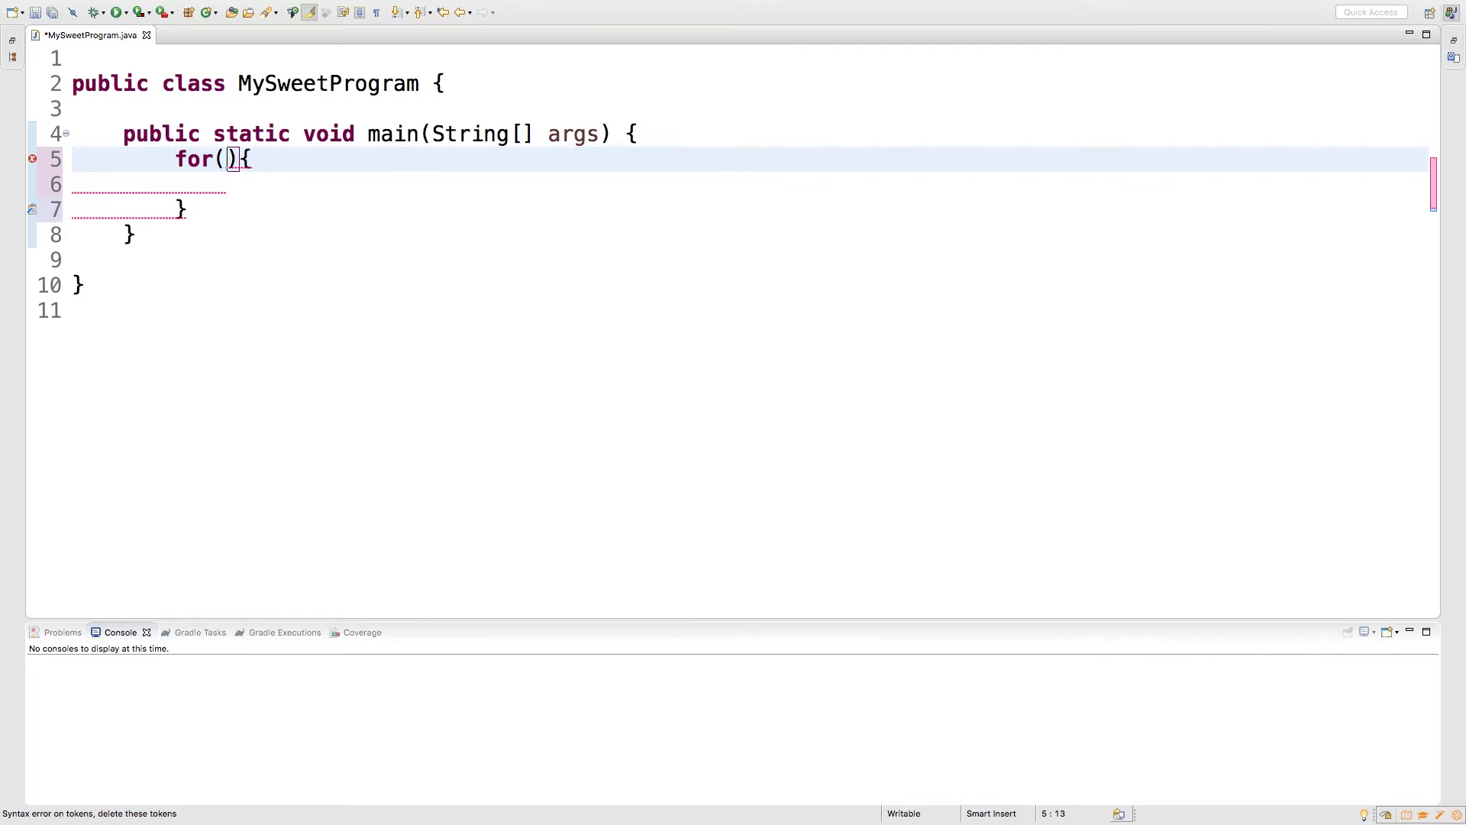
mouse_move(443, 295)
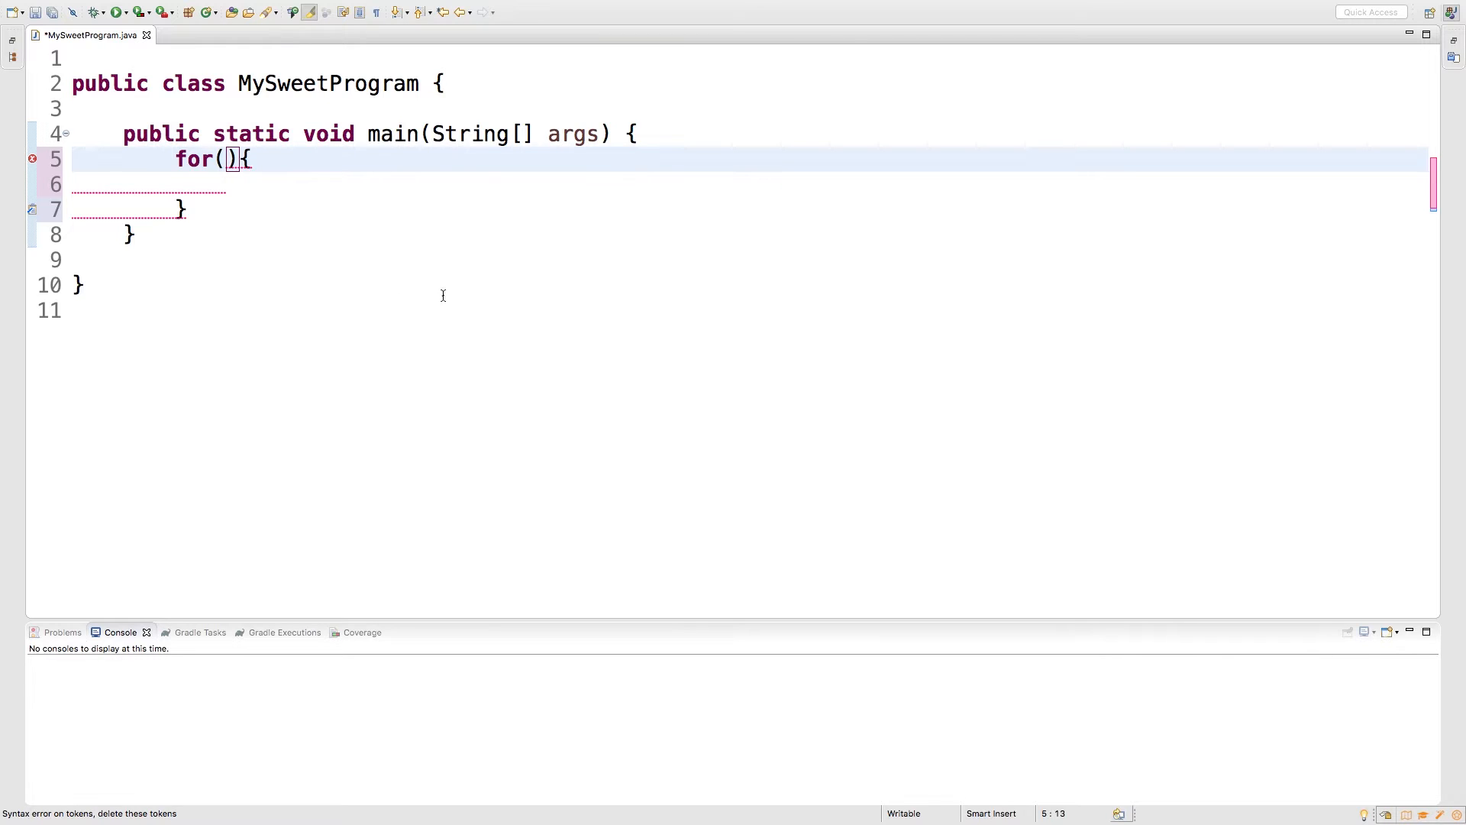
Fill the loop header with int i = 0; i < 10; i++
type("int")
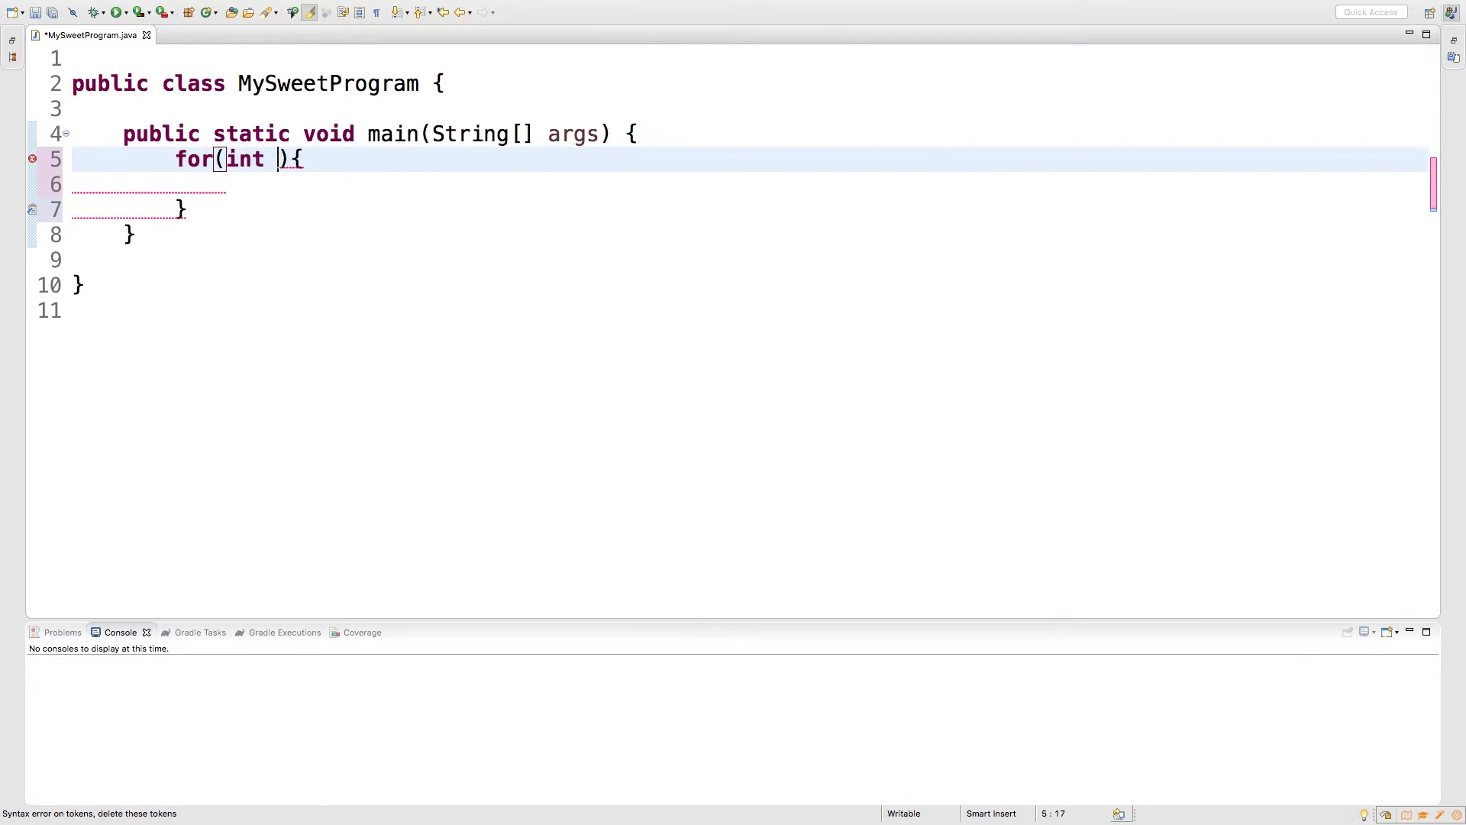
type("i = 0; i < 0; i +")
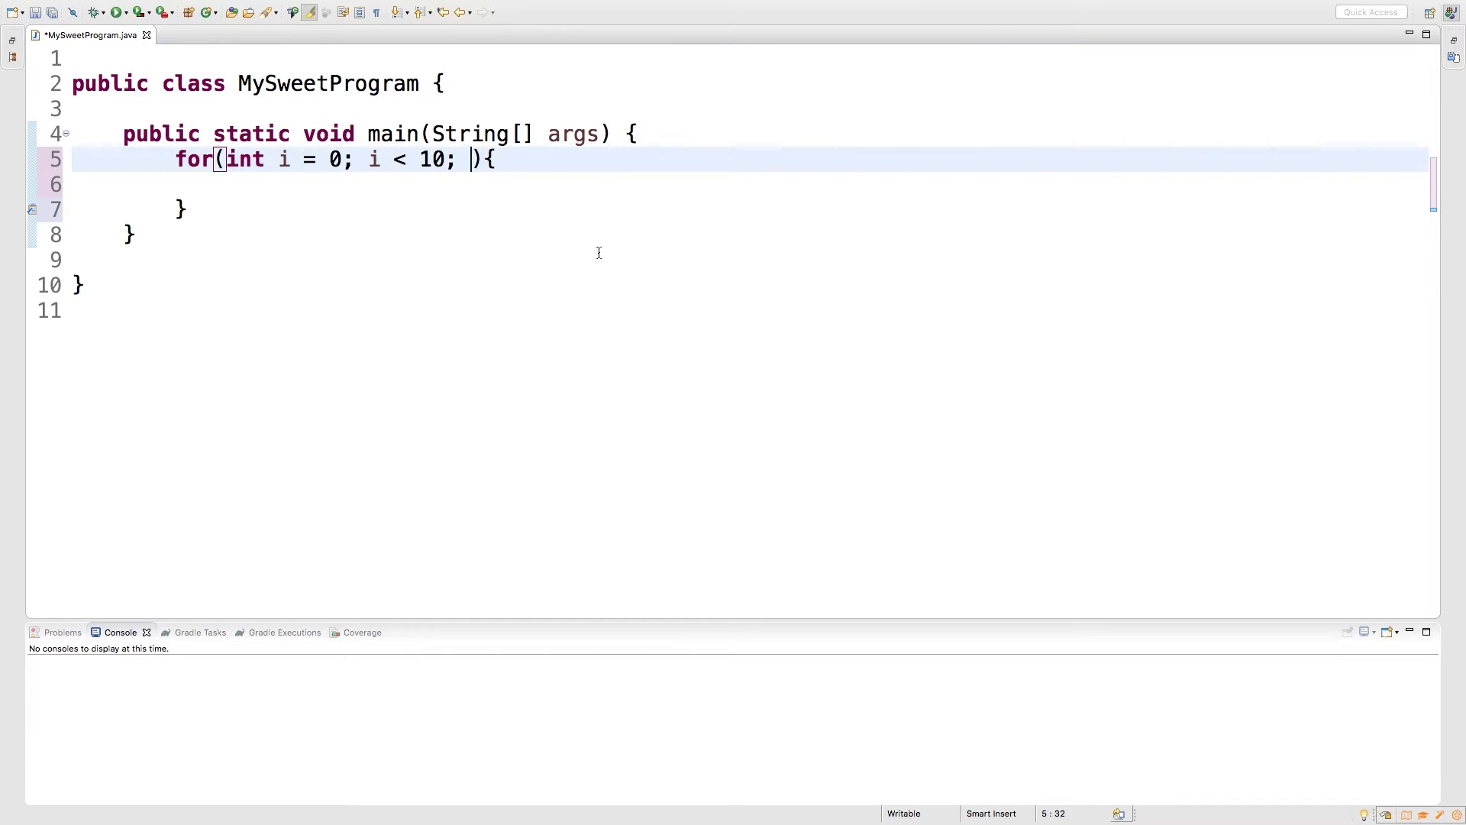
type("i++")
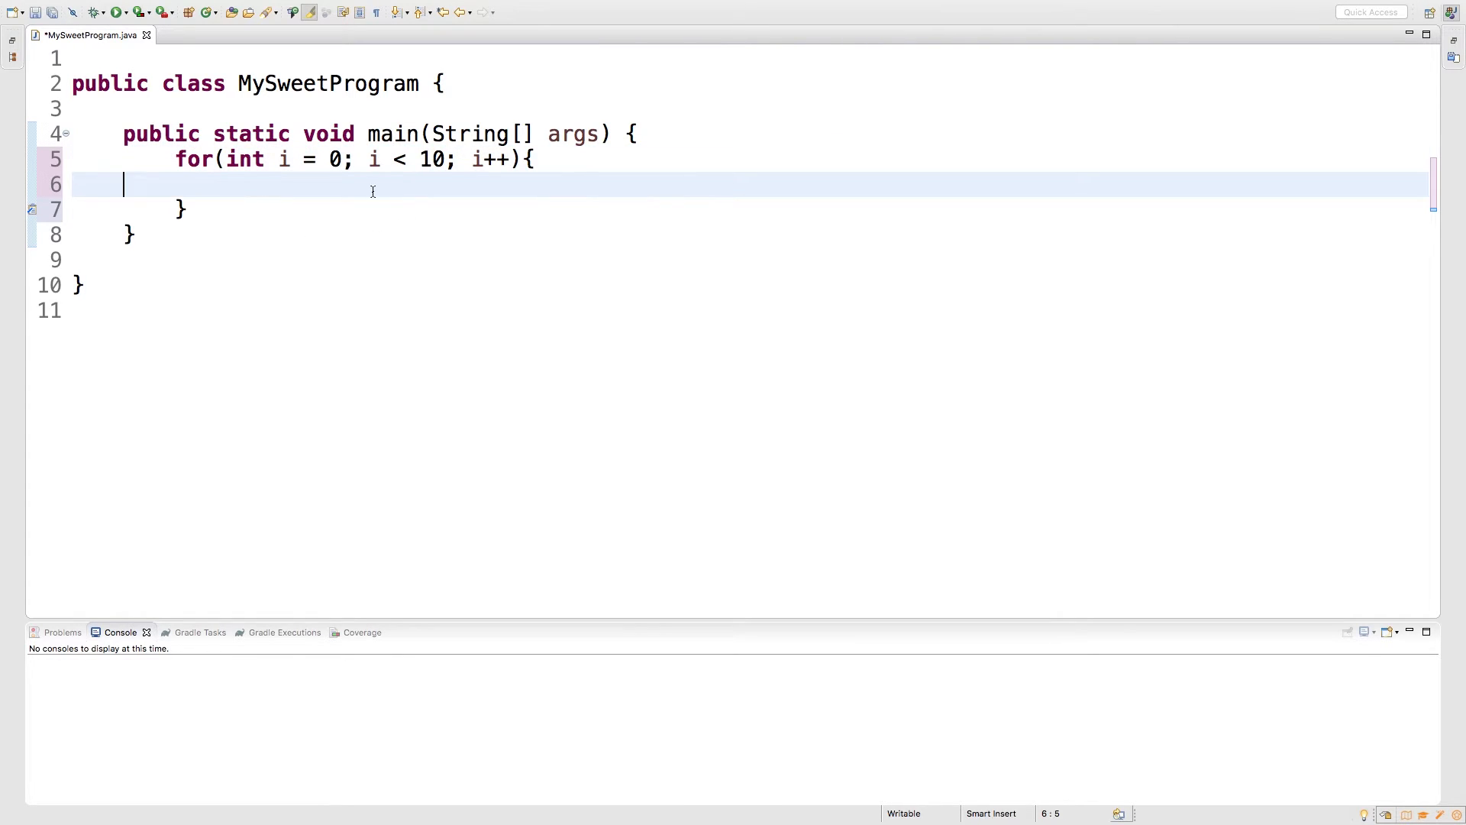
Add System.out.println(i); in the loop body via the sysout template and save
key("Tab")
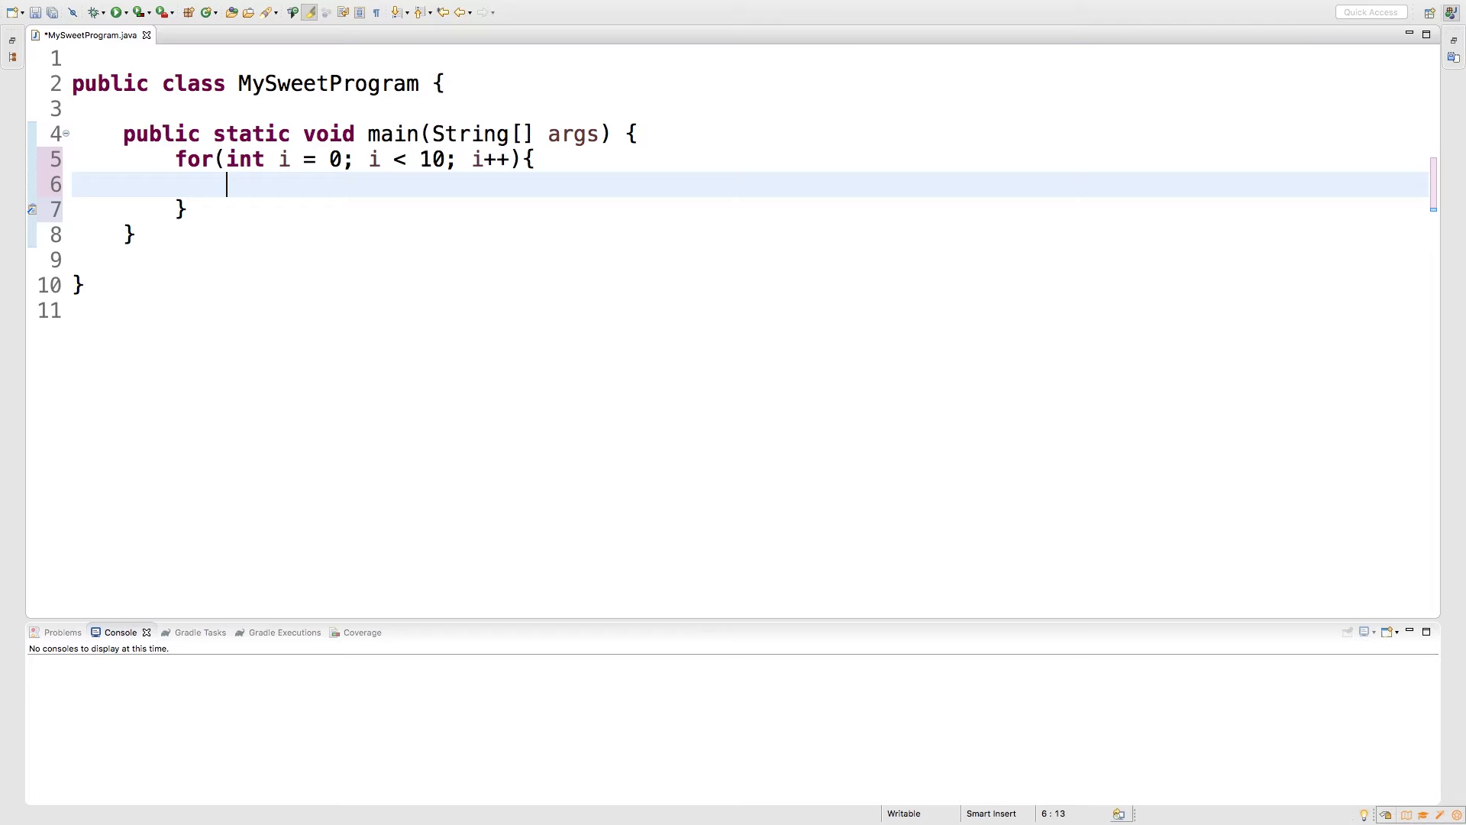
type("sys")
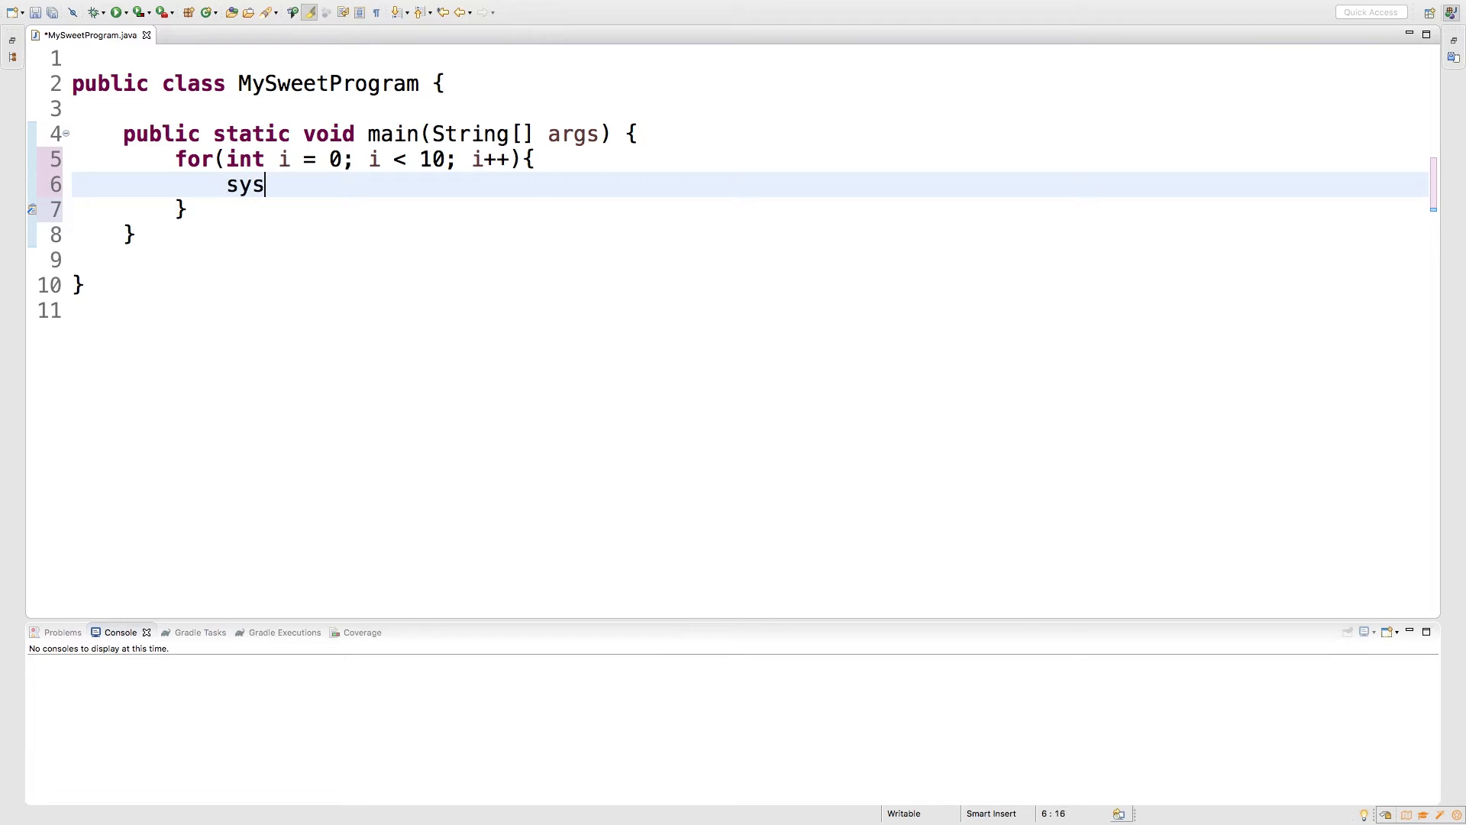
type("out.println();")
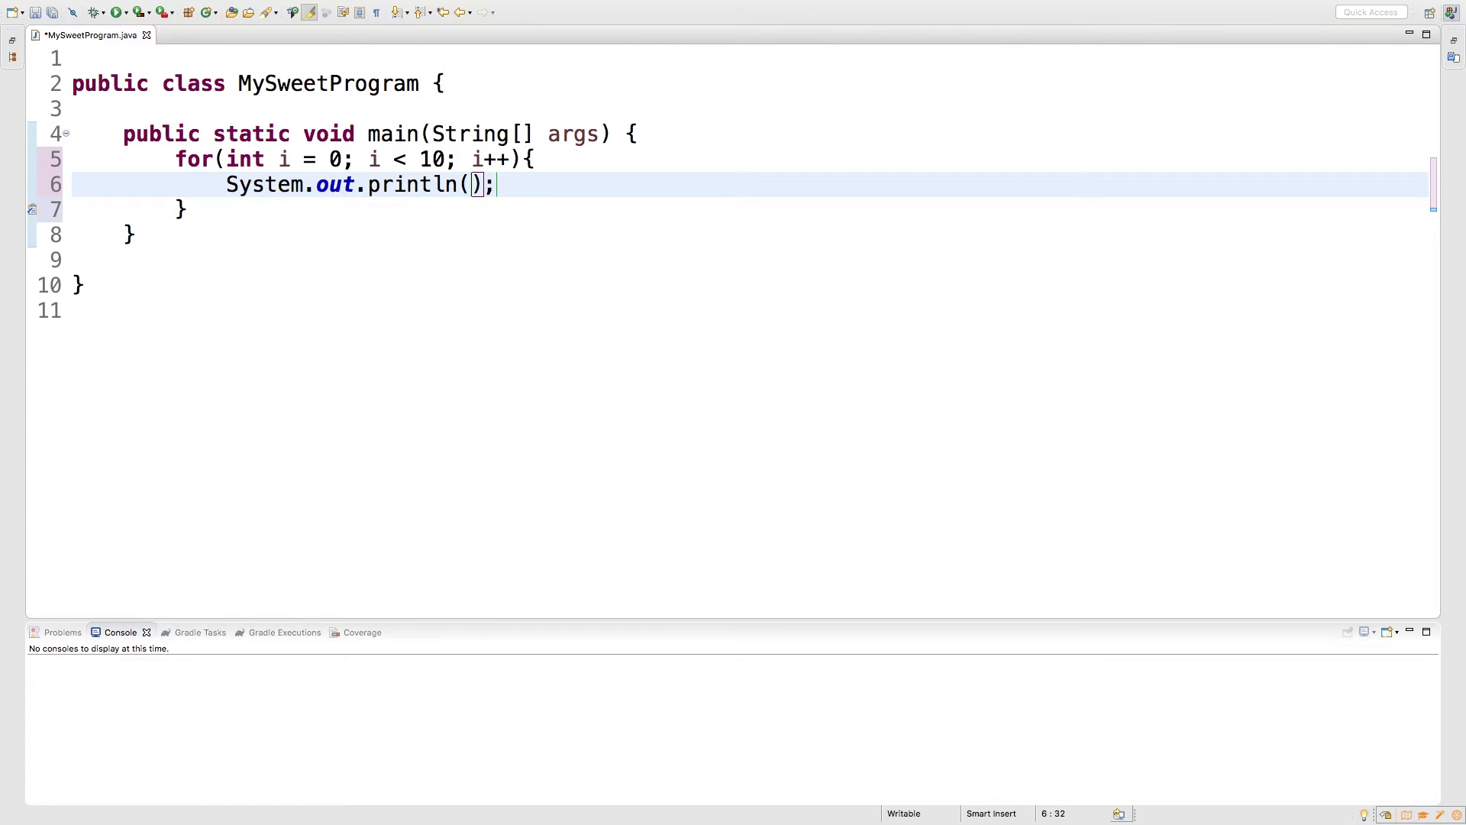
type("i")
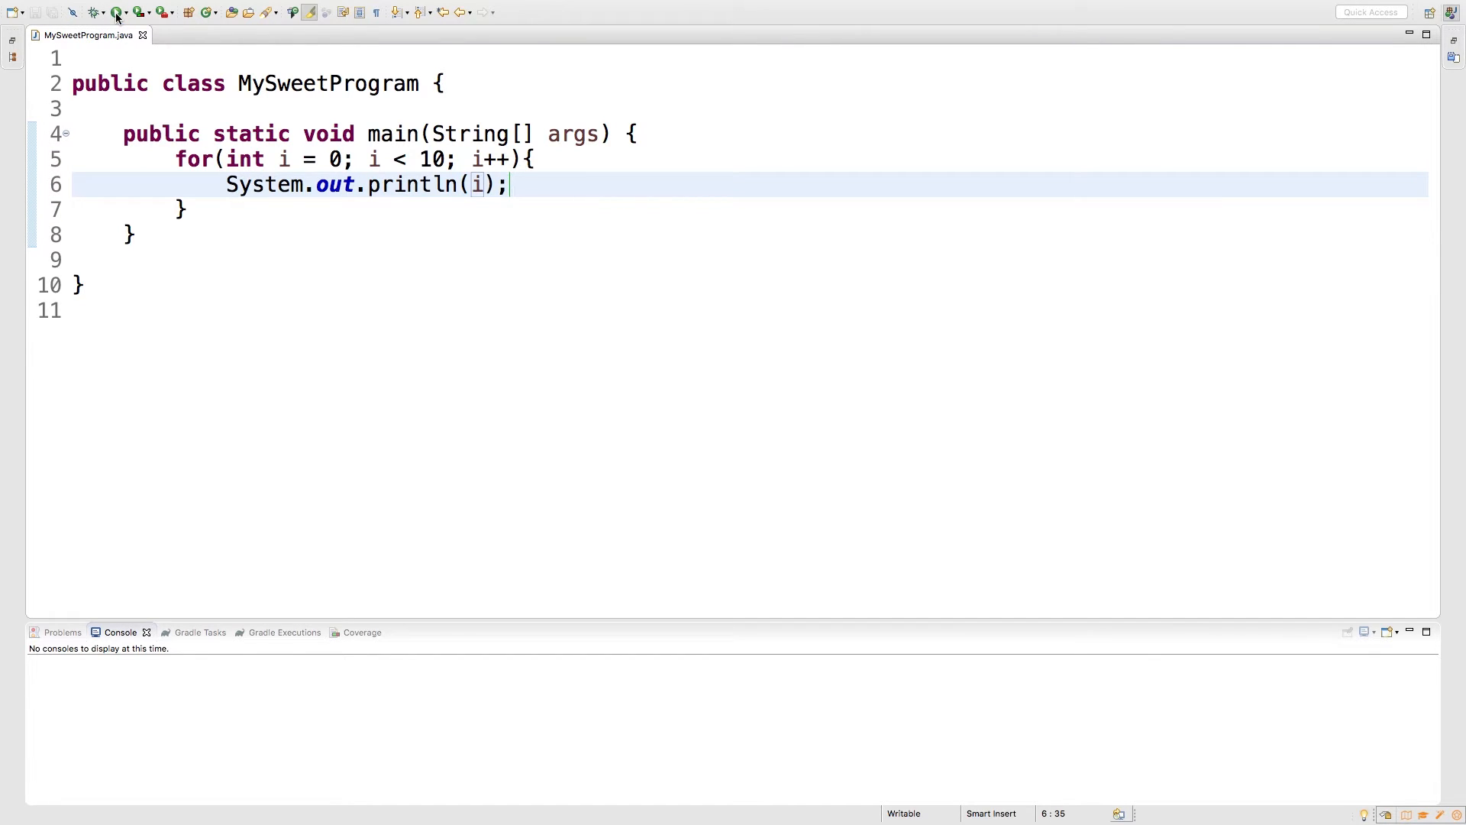
Run MySweetProgram so the Console prints 0 through 9
left_click(116, 13)
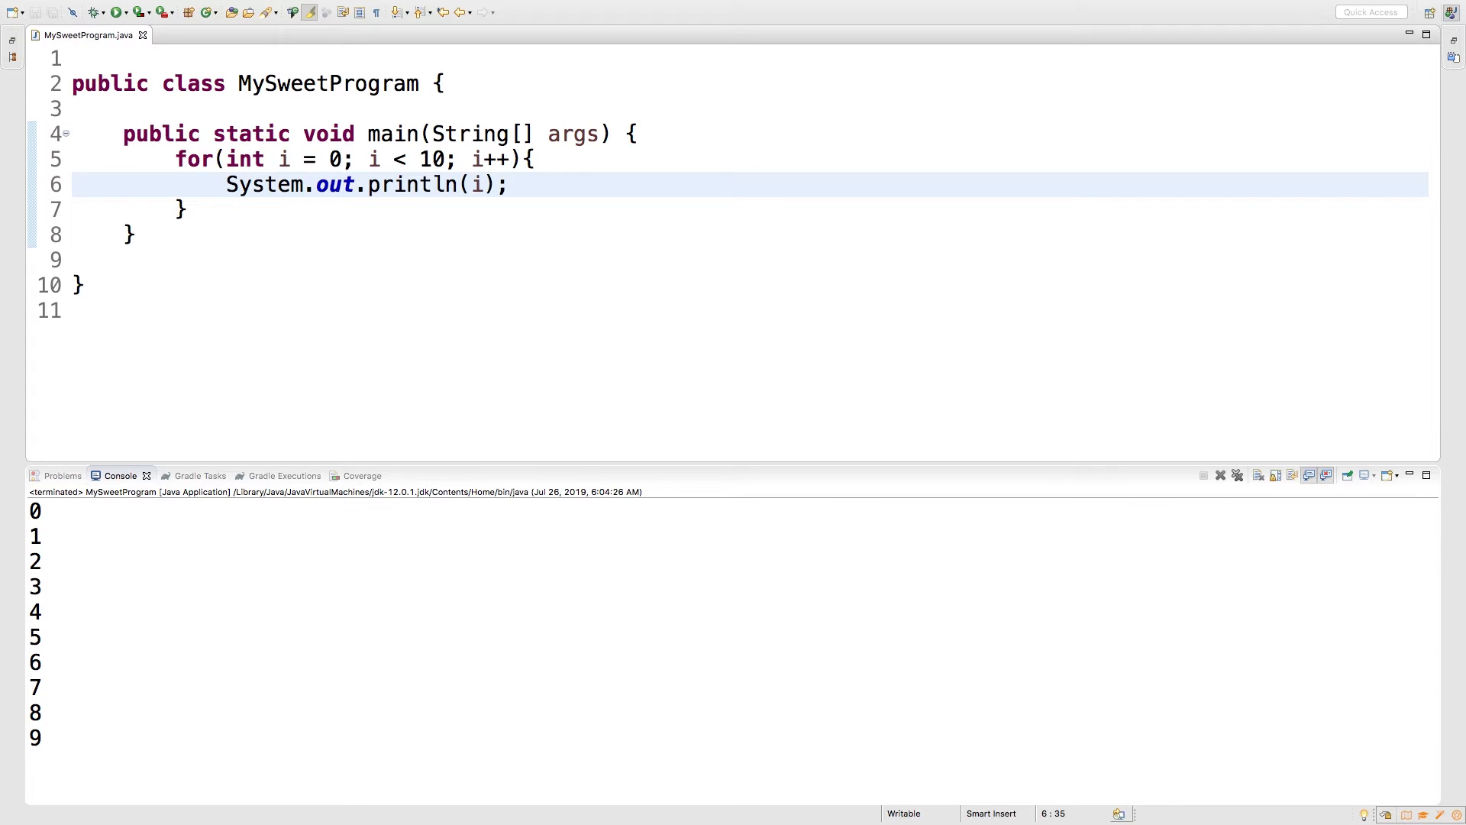
mouse_move(429, 175)
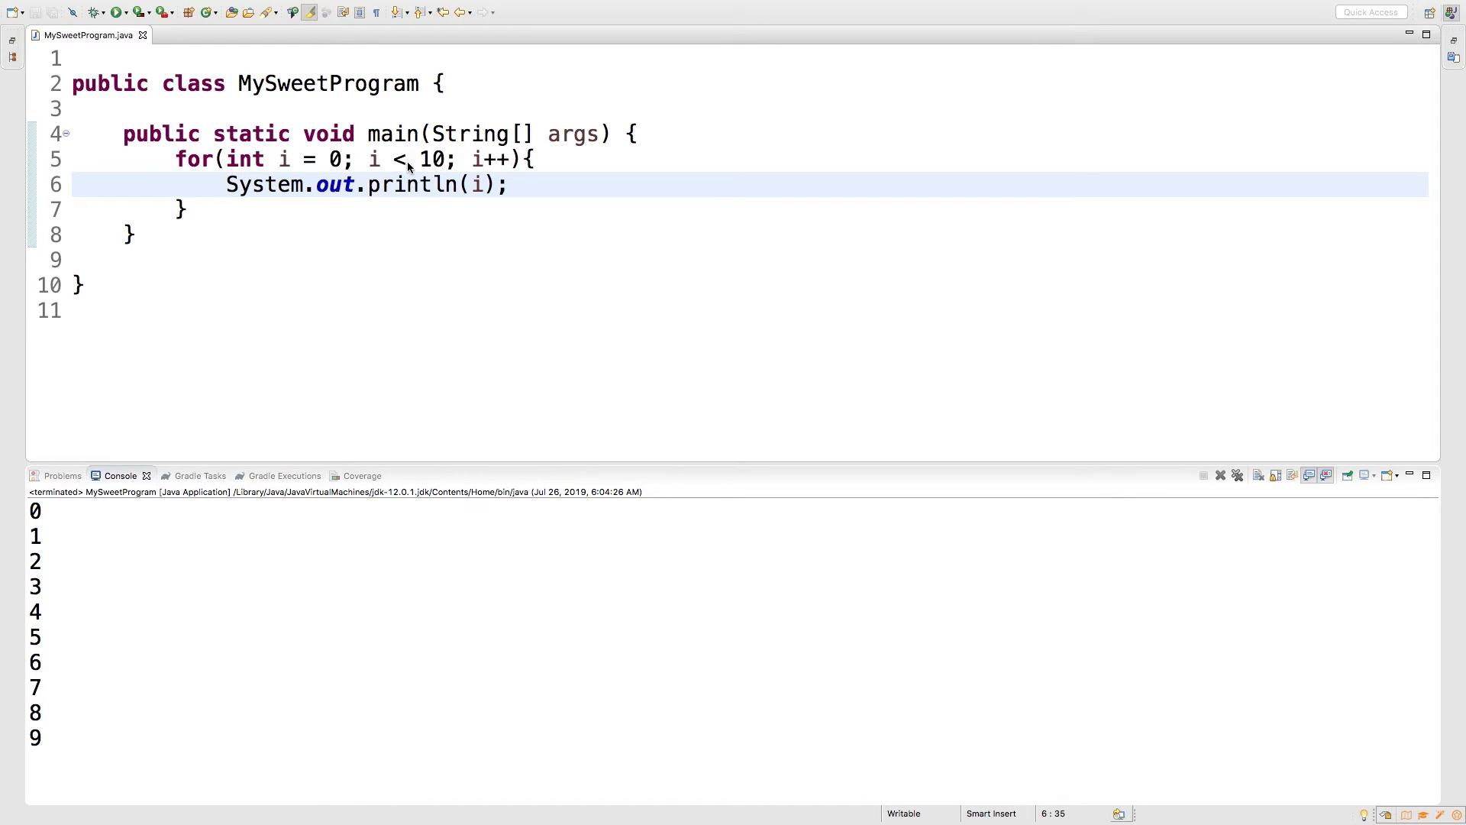
Change the condition to i <= 10 and run to print 0 through 10
left_click(406, 159)
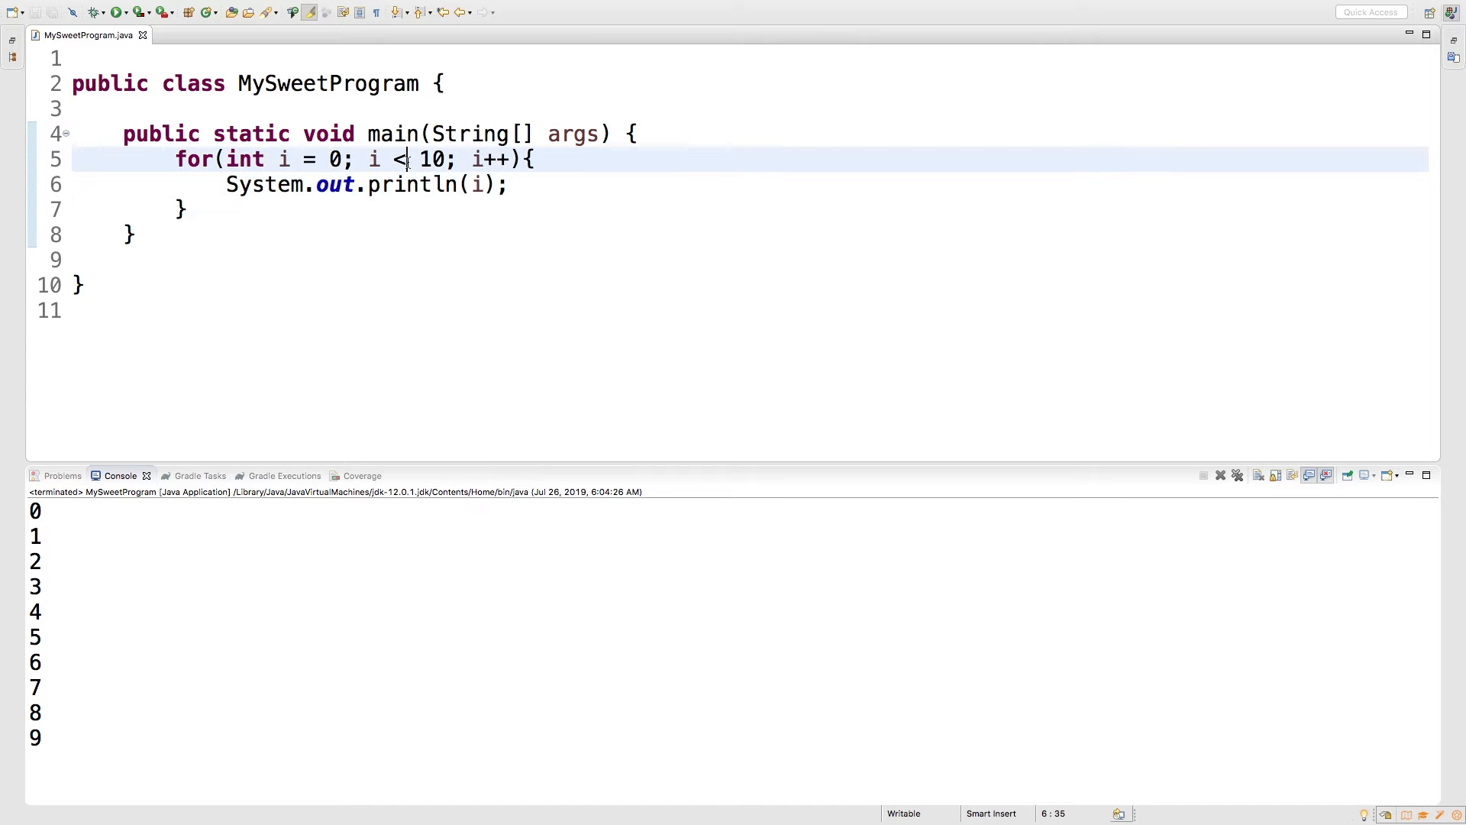
left_click(344, 159)
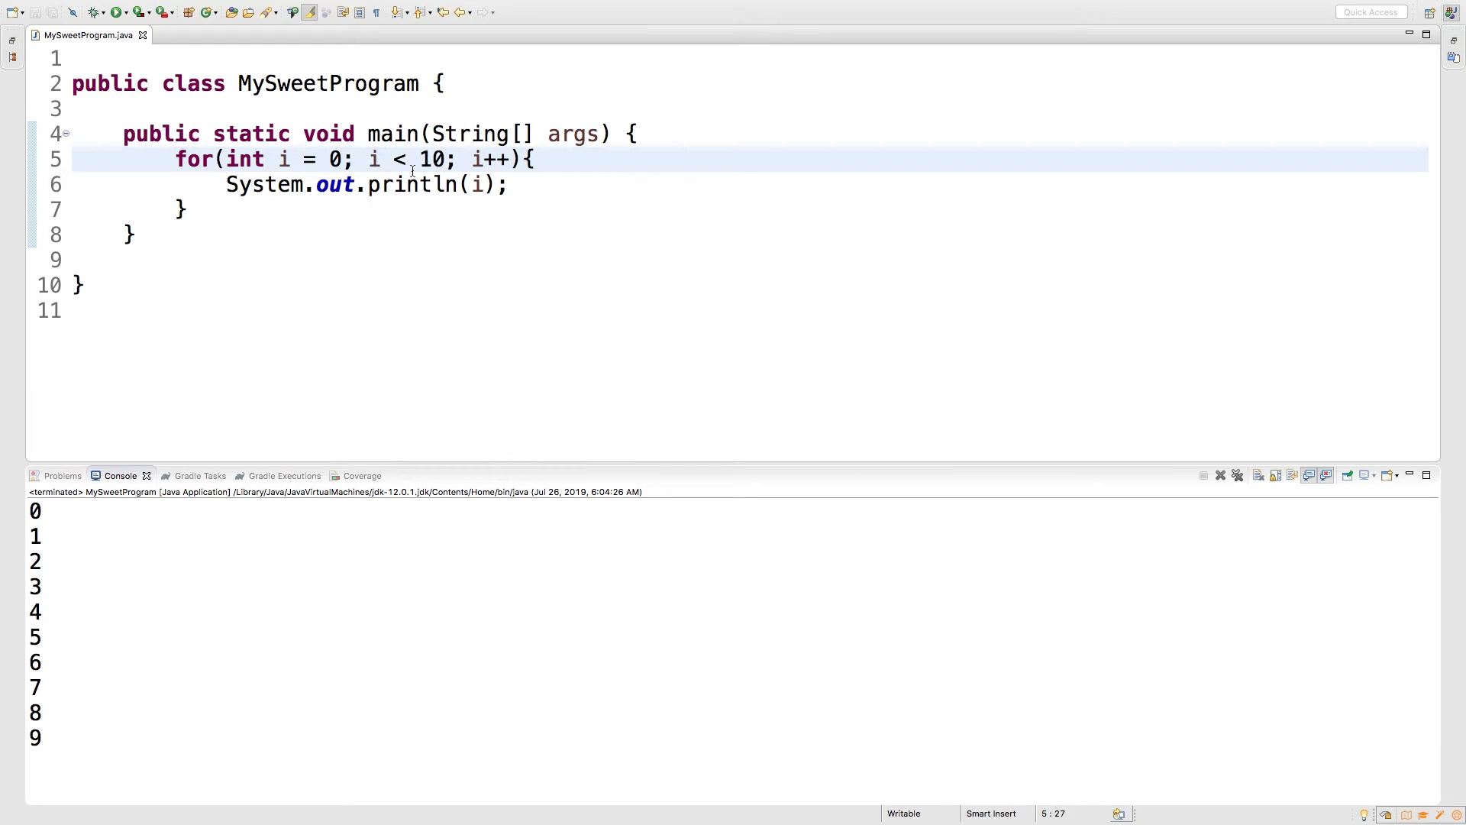
type("=")
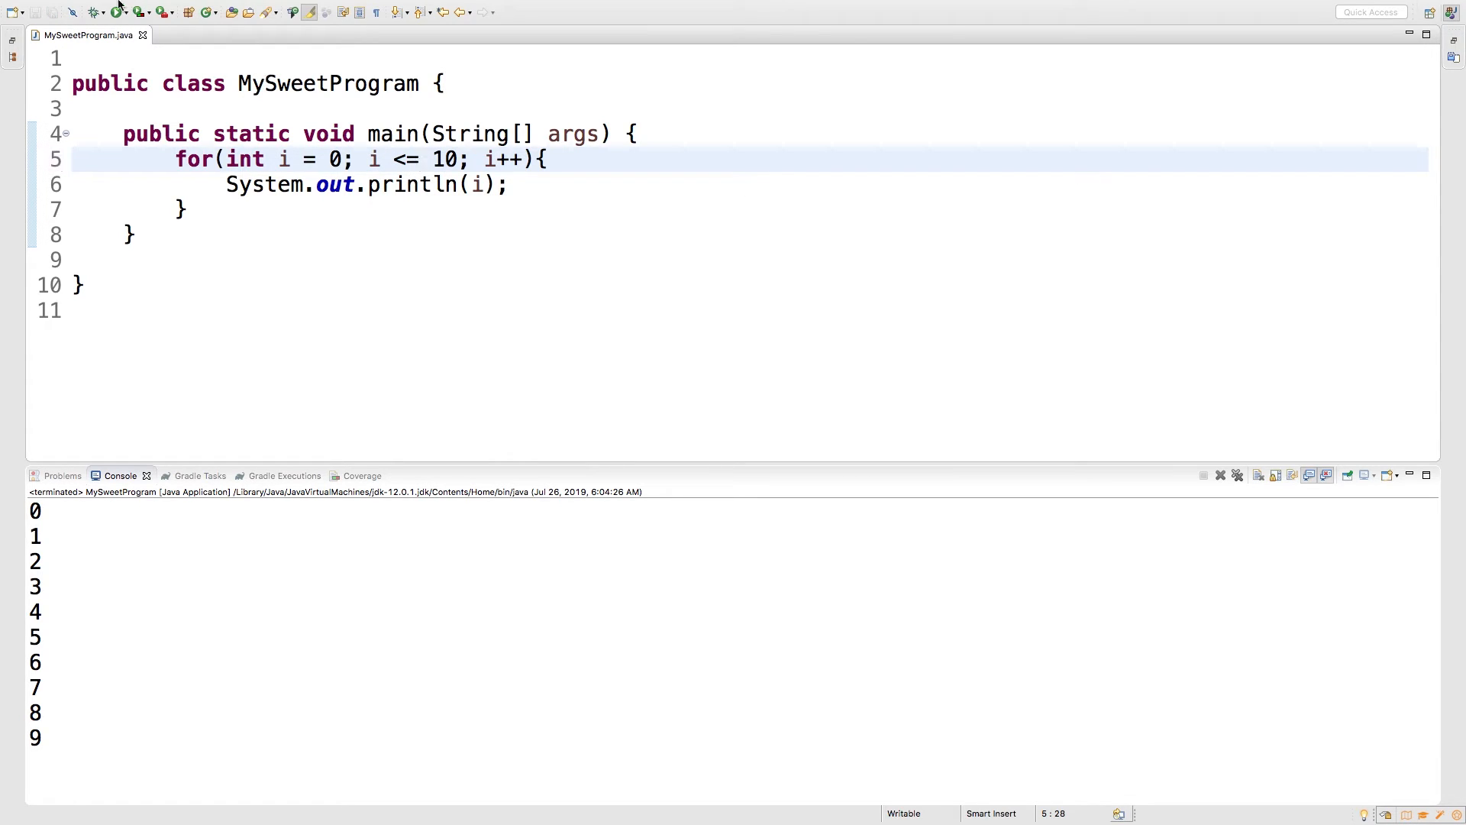
left_click(116, 12)
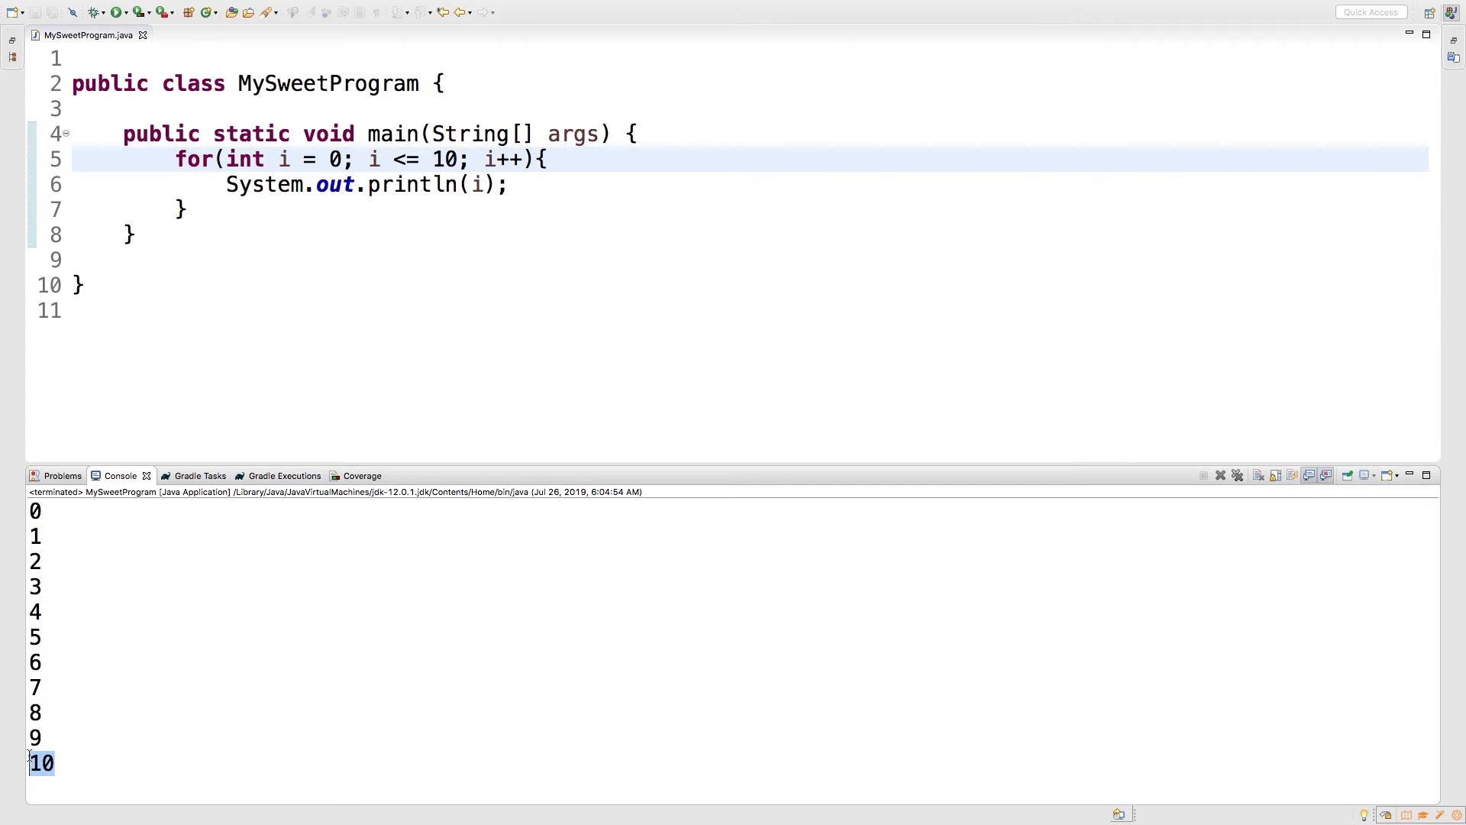
Remove the equals sign so the condition reads i < 10 again
left_click(422, 159)
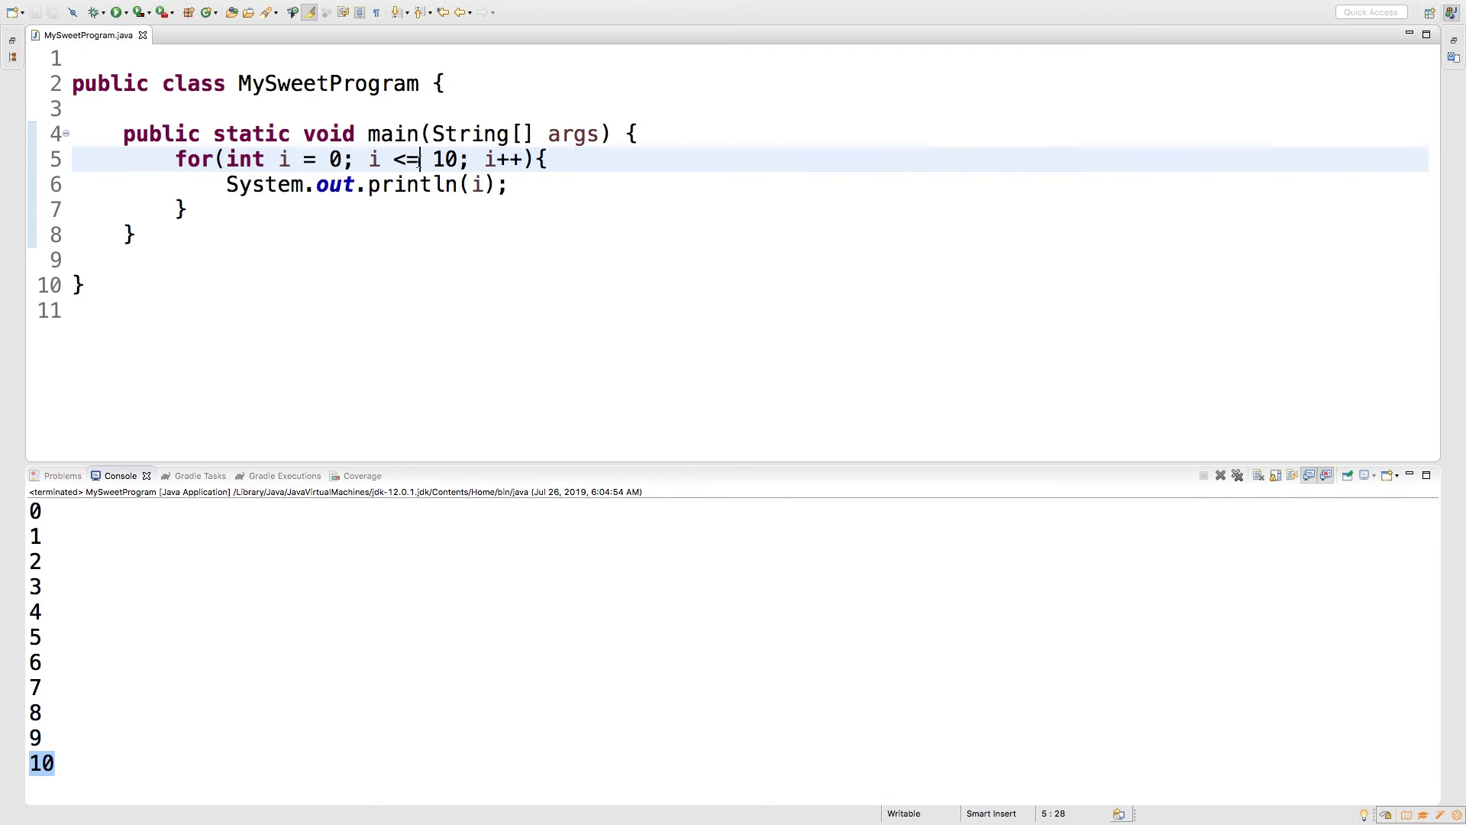
key("Backspace")
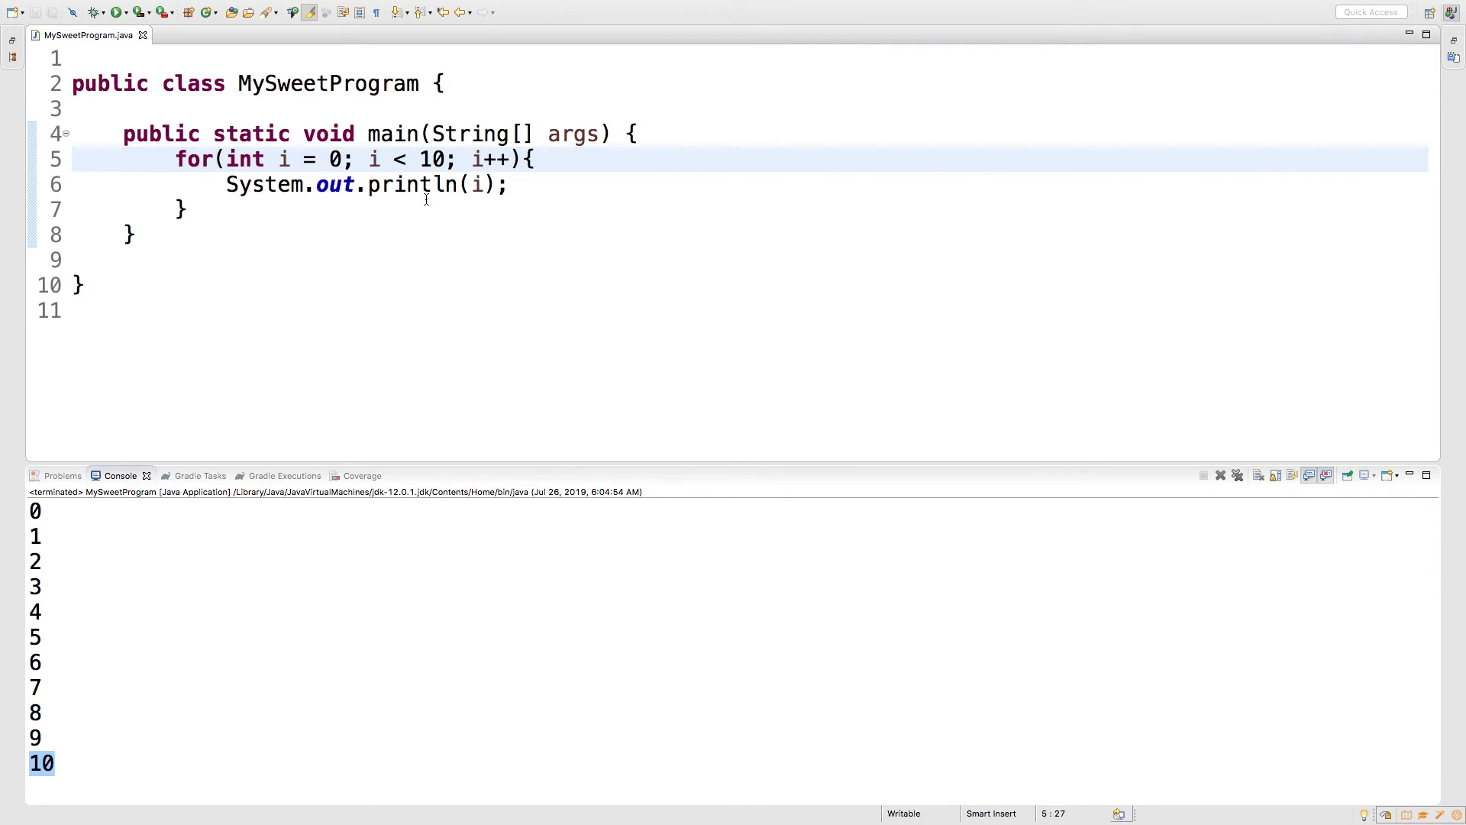
left_click(447, 159)
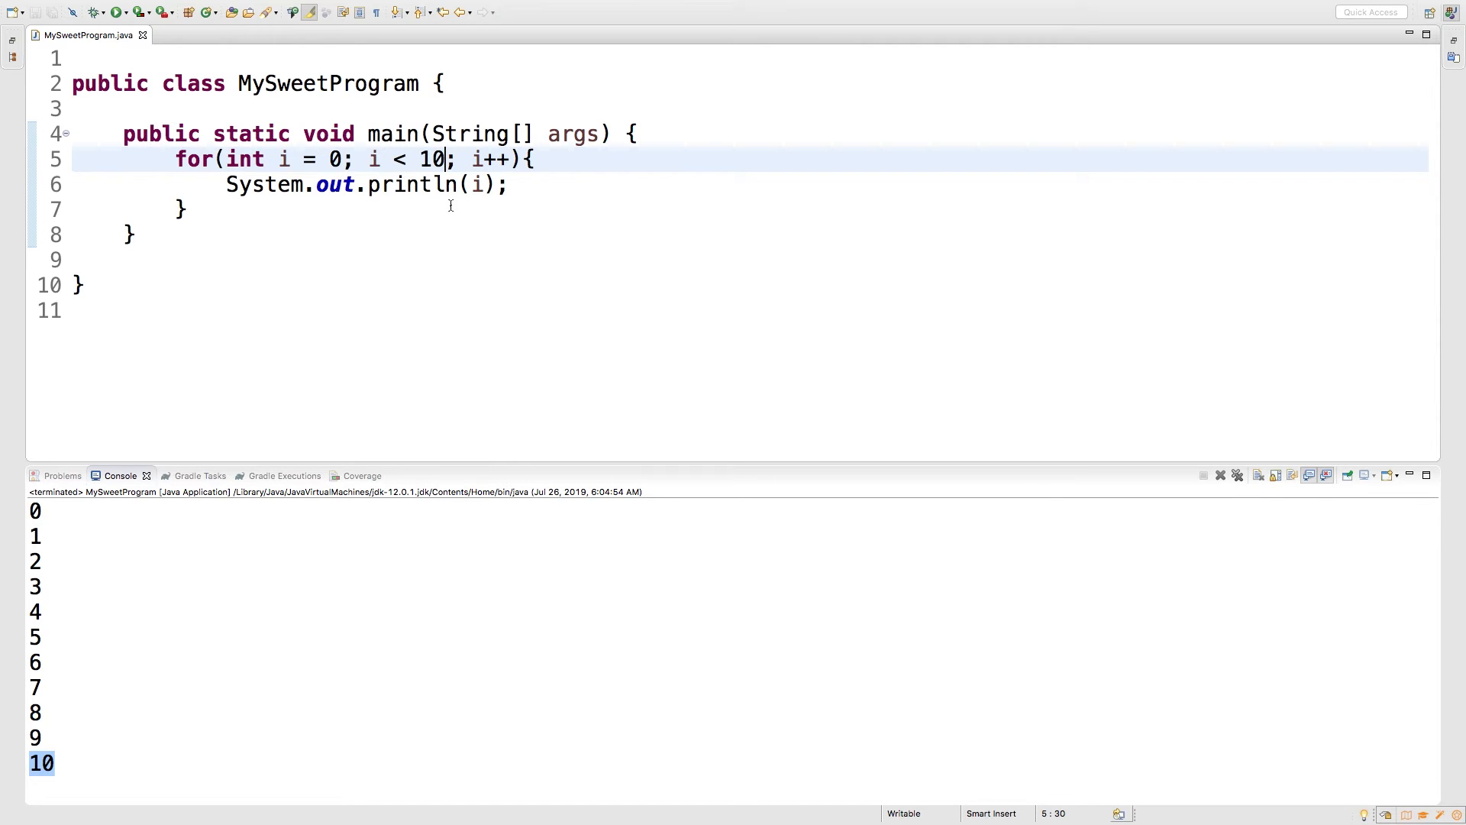
type("1")
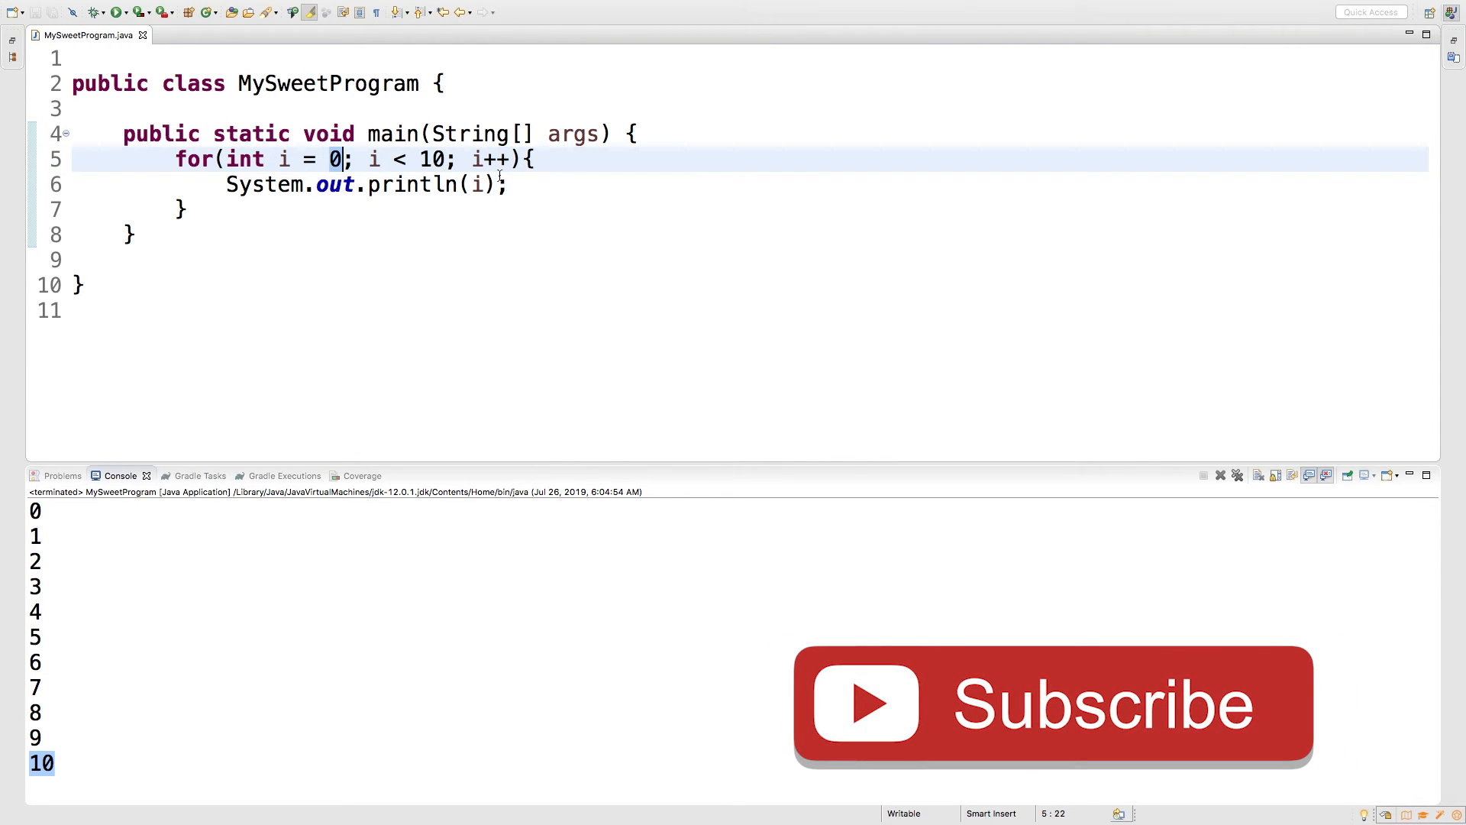
Rewrite the loop header as int i = 9; i >= 0; i-- to count down, and save
type("9")
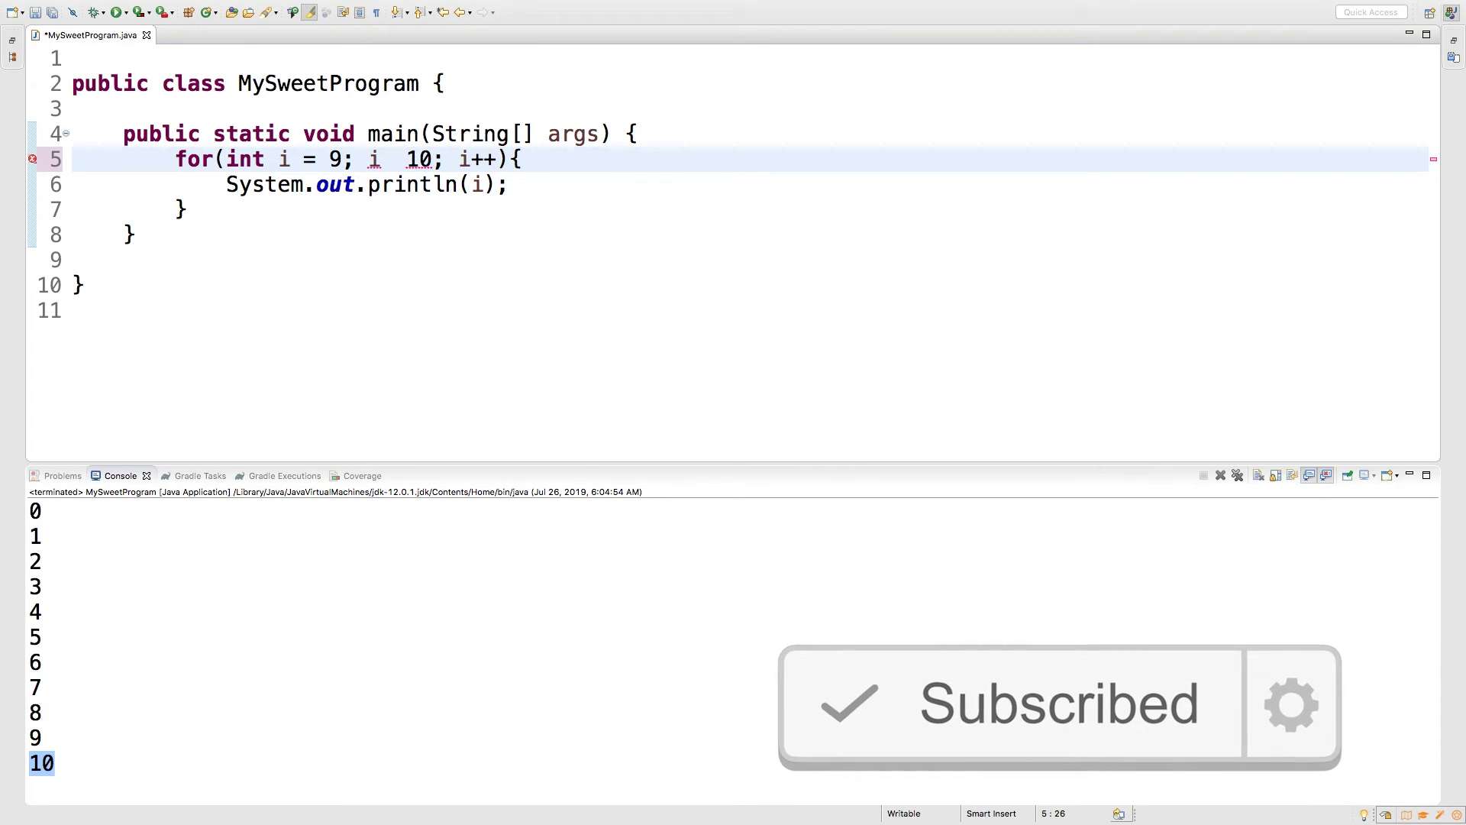
type(">=")
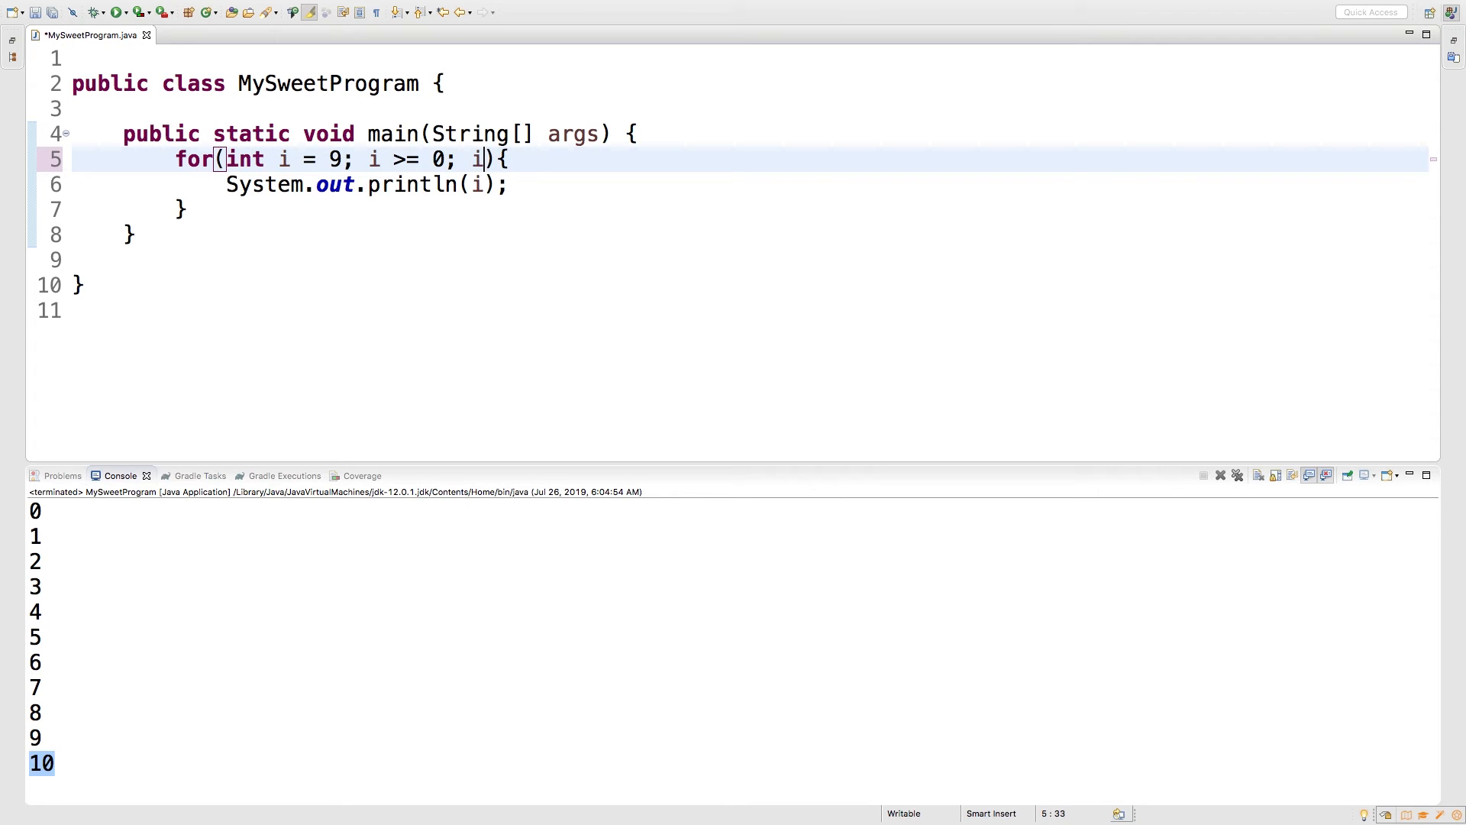
type("--")
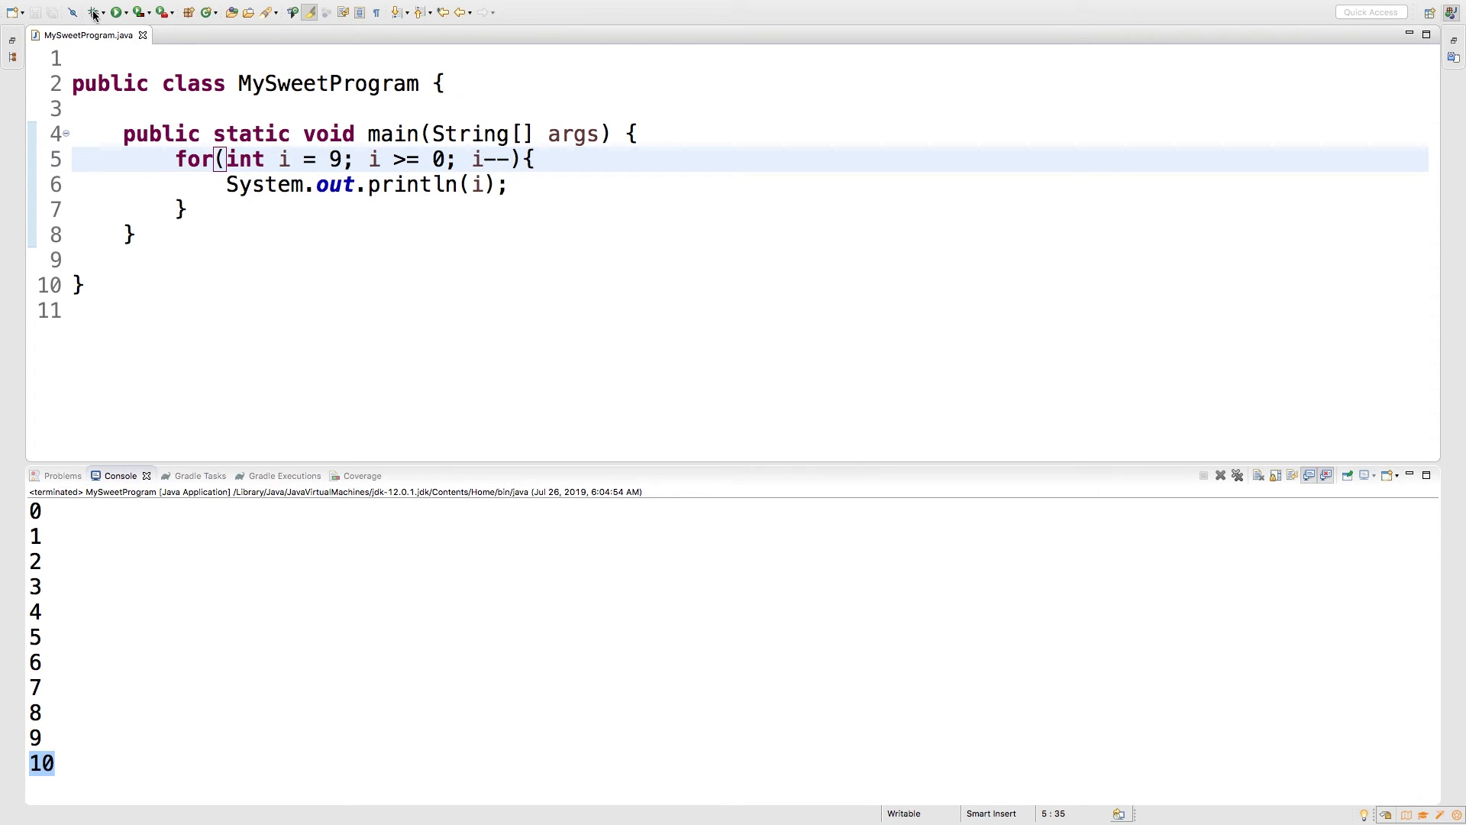
Run MySweetProgram so the Console prints 9 down to 0, one per line
left_click(116, 12)
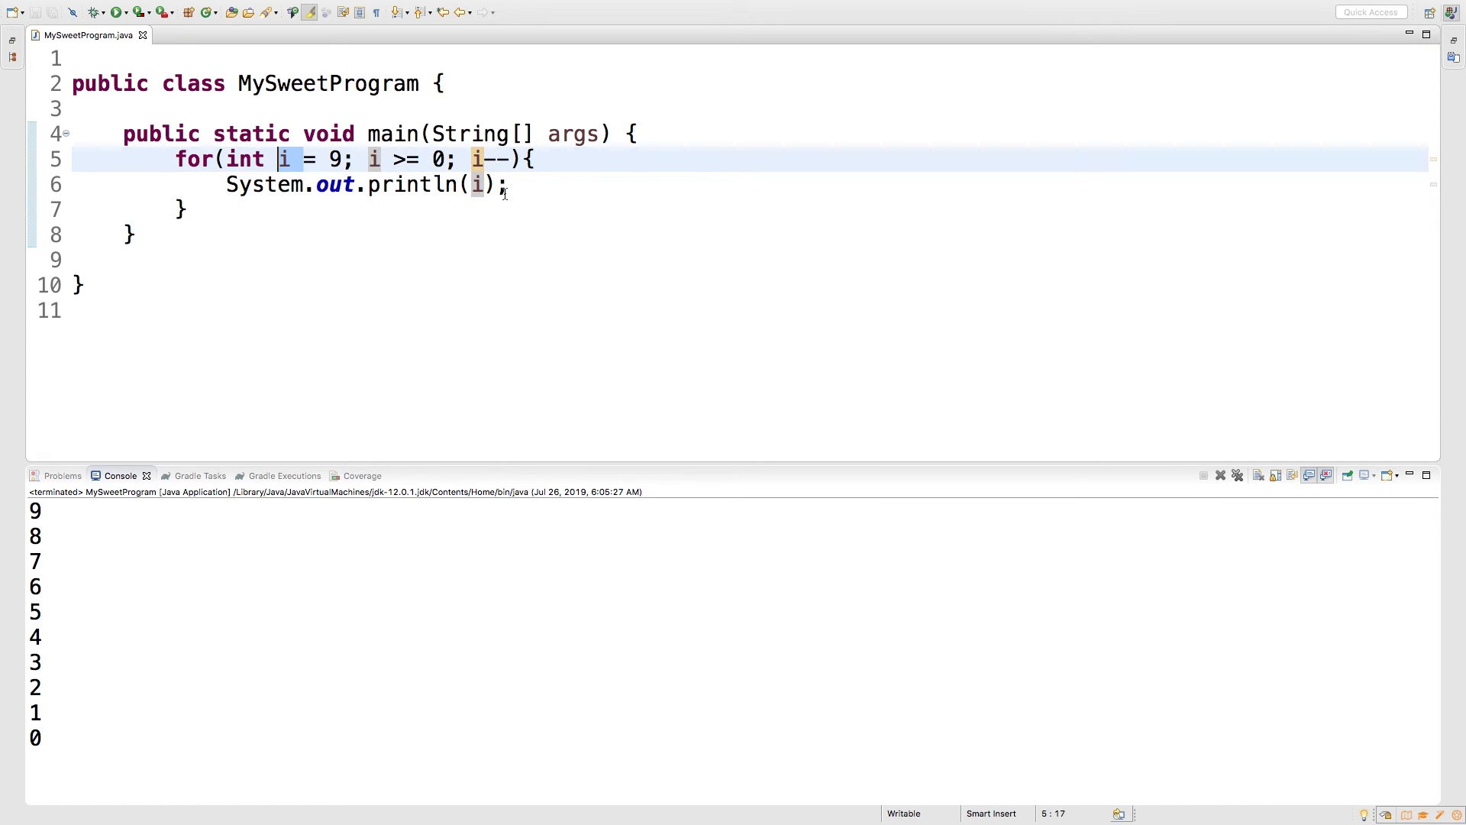
left_click(508, 185)
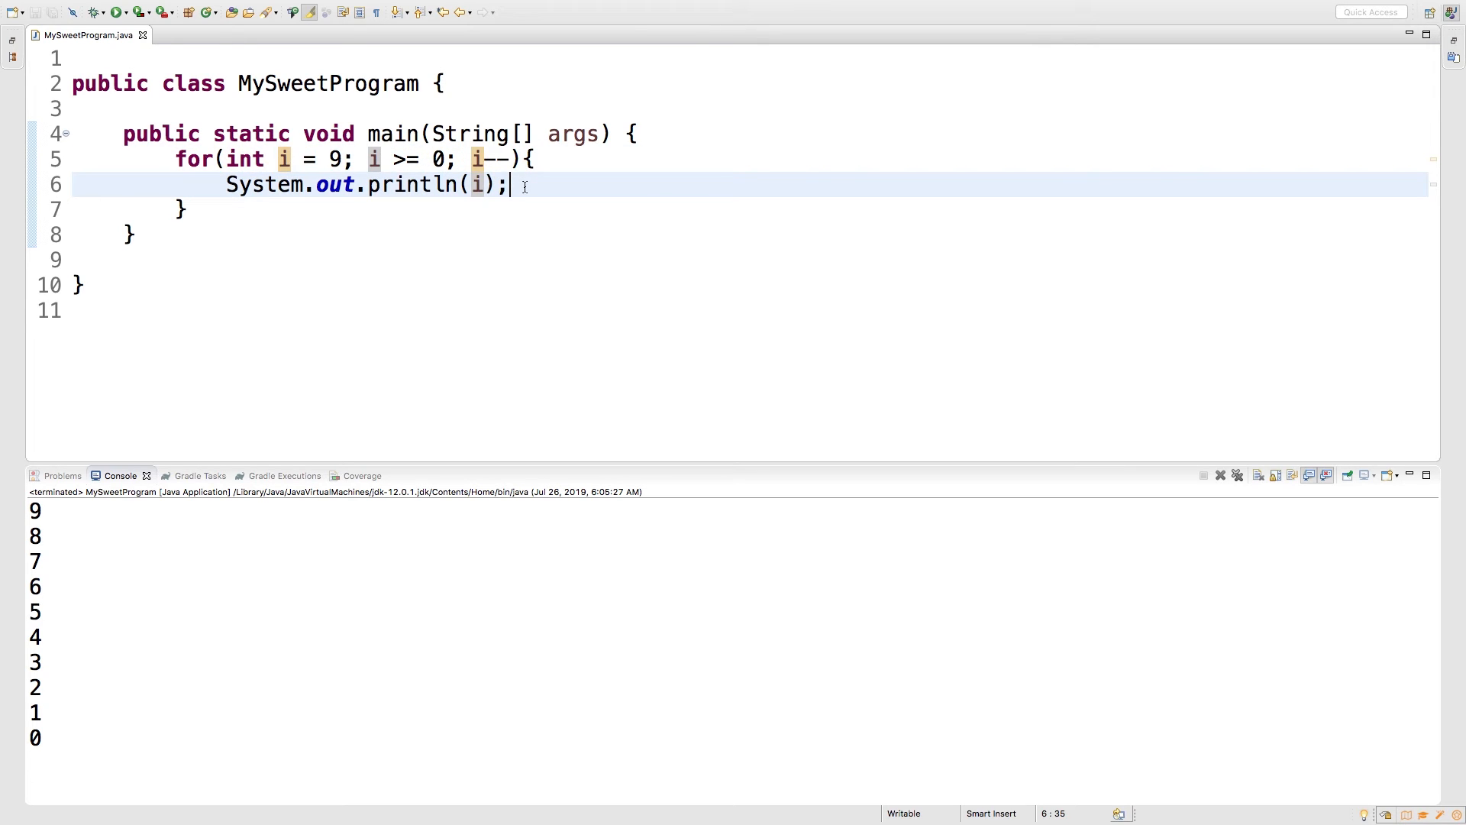